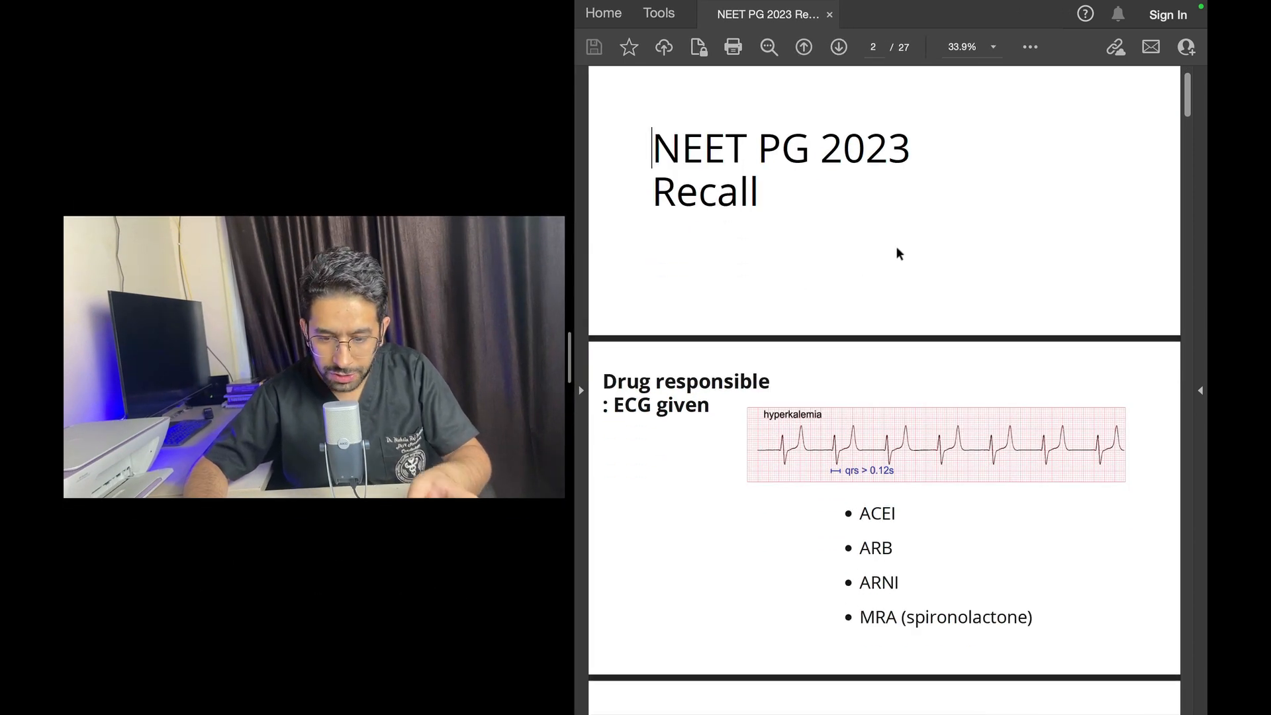
- Scroll down through the hypokalaemia and hyperkalaemia ECG slides toward the murmur question
scroll("down", 3)
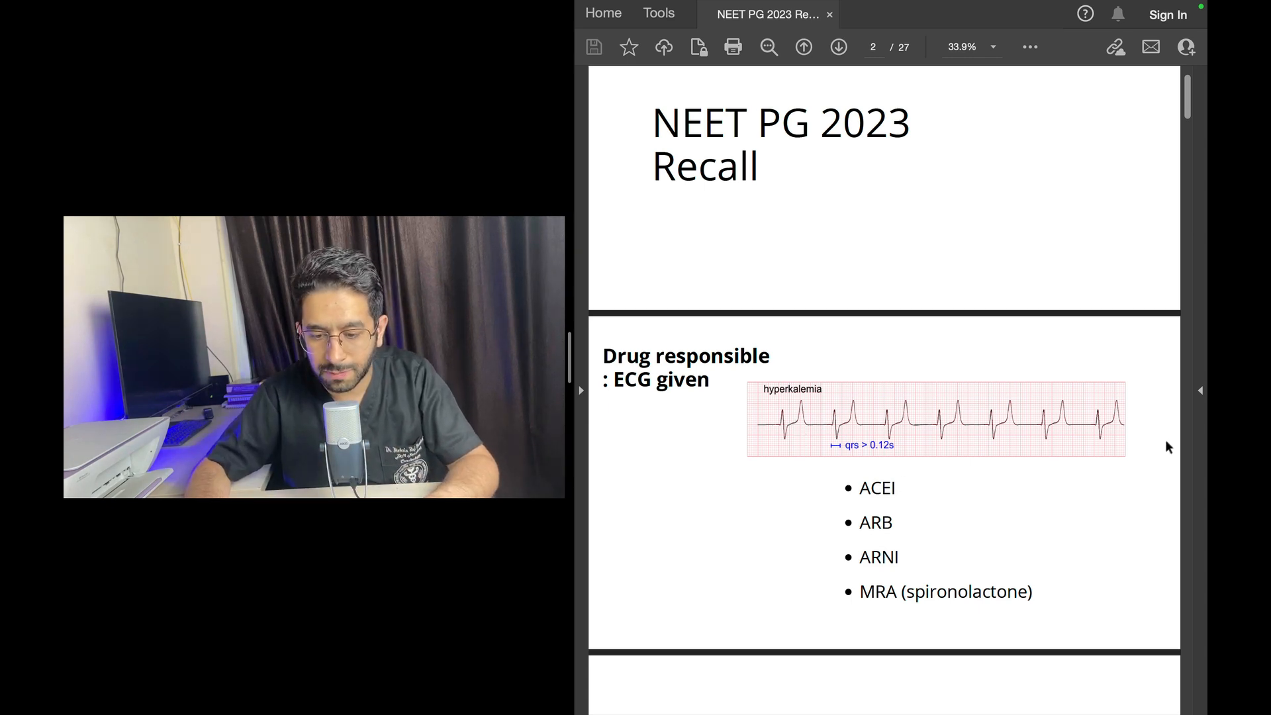
mouse_move(864, 340)
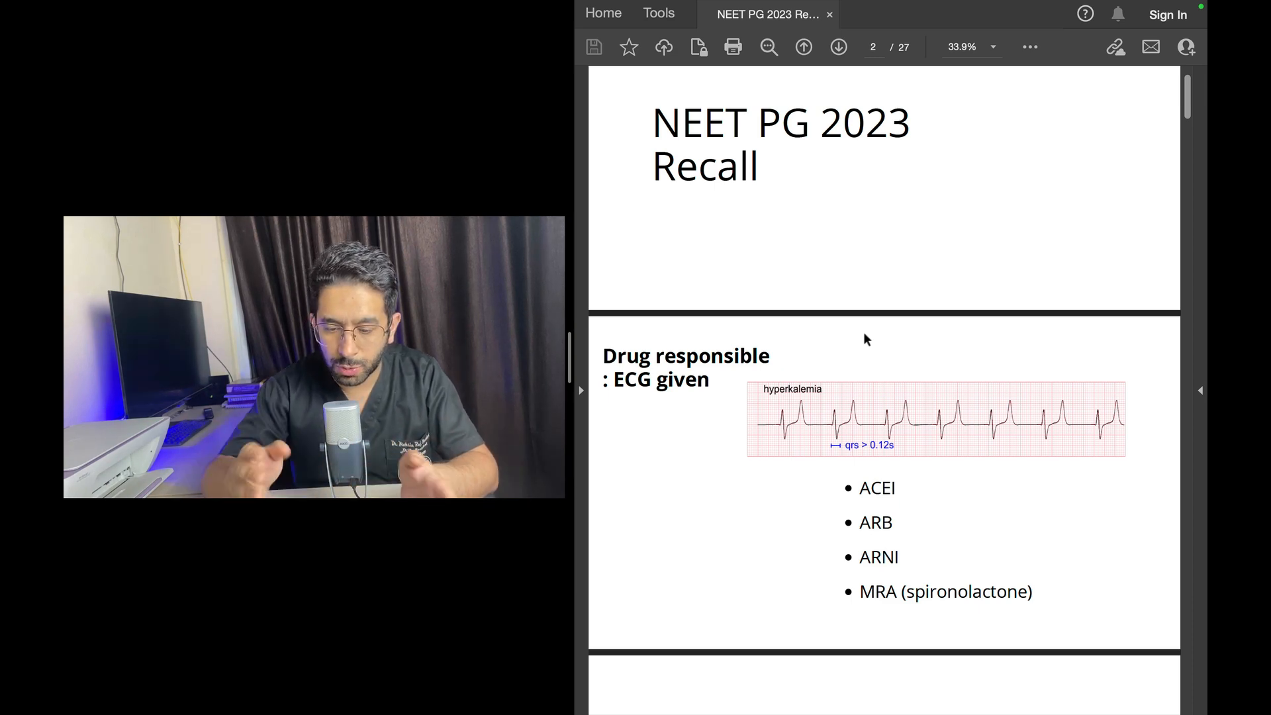
scroll("down", 3)
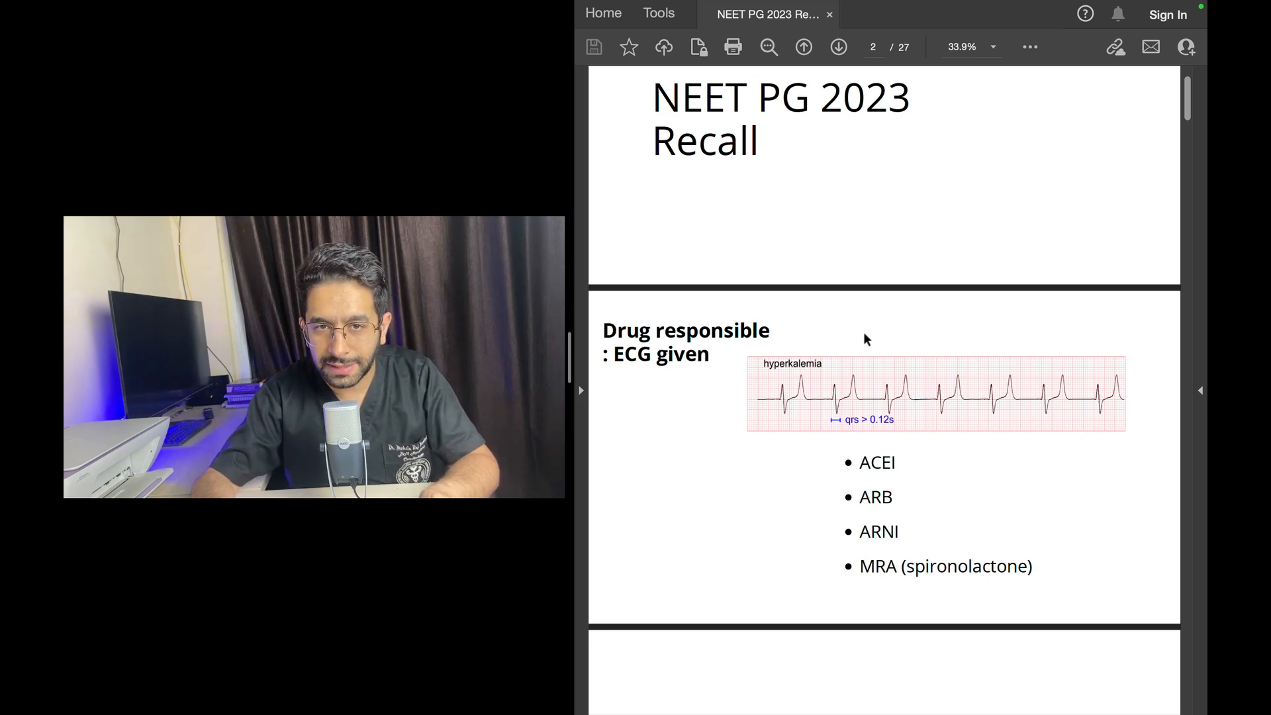
mouse_move(929, 489)
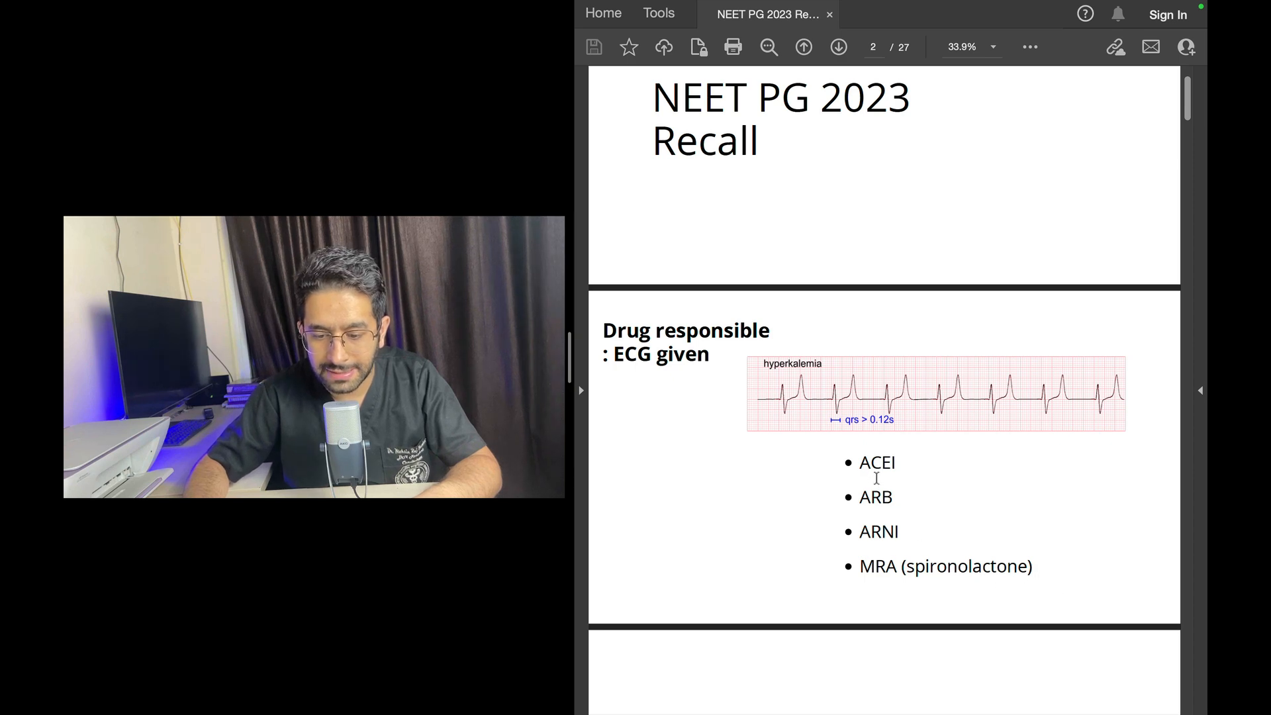
left_click(883, 393)
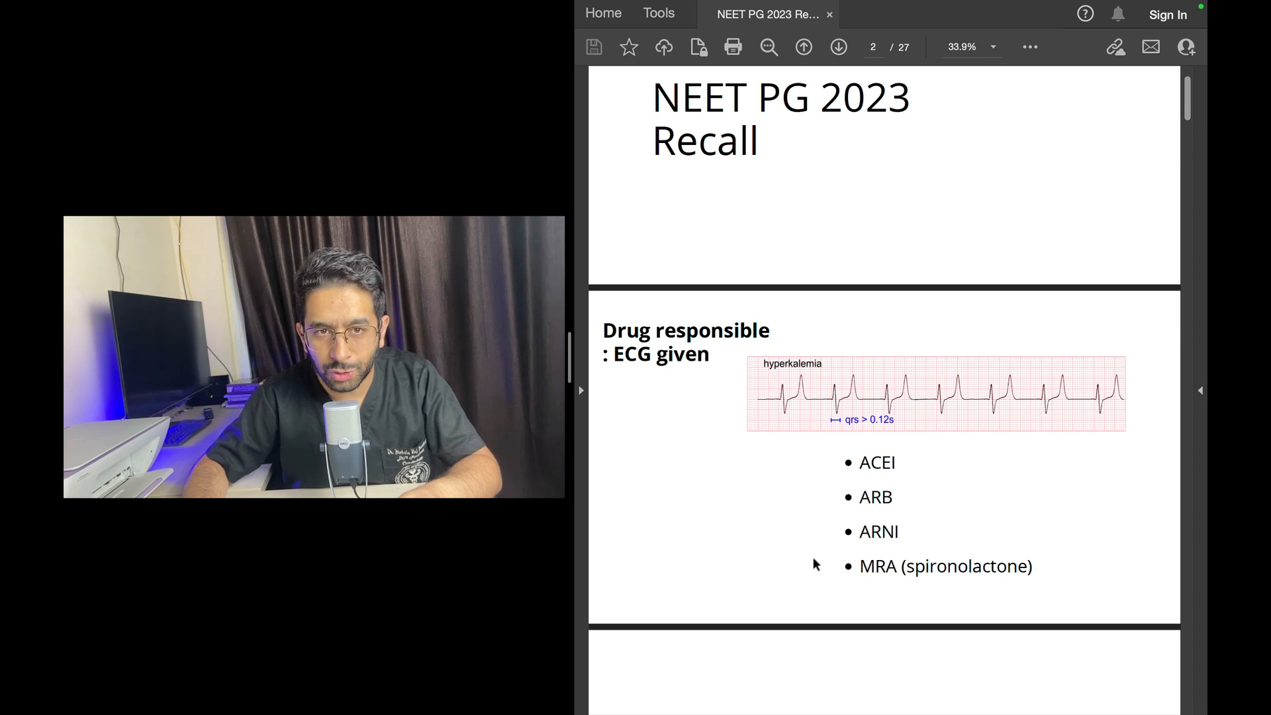
scroll("down", 3)
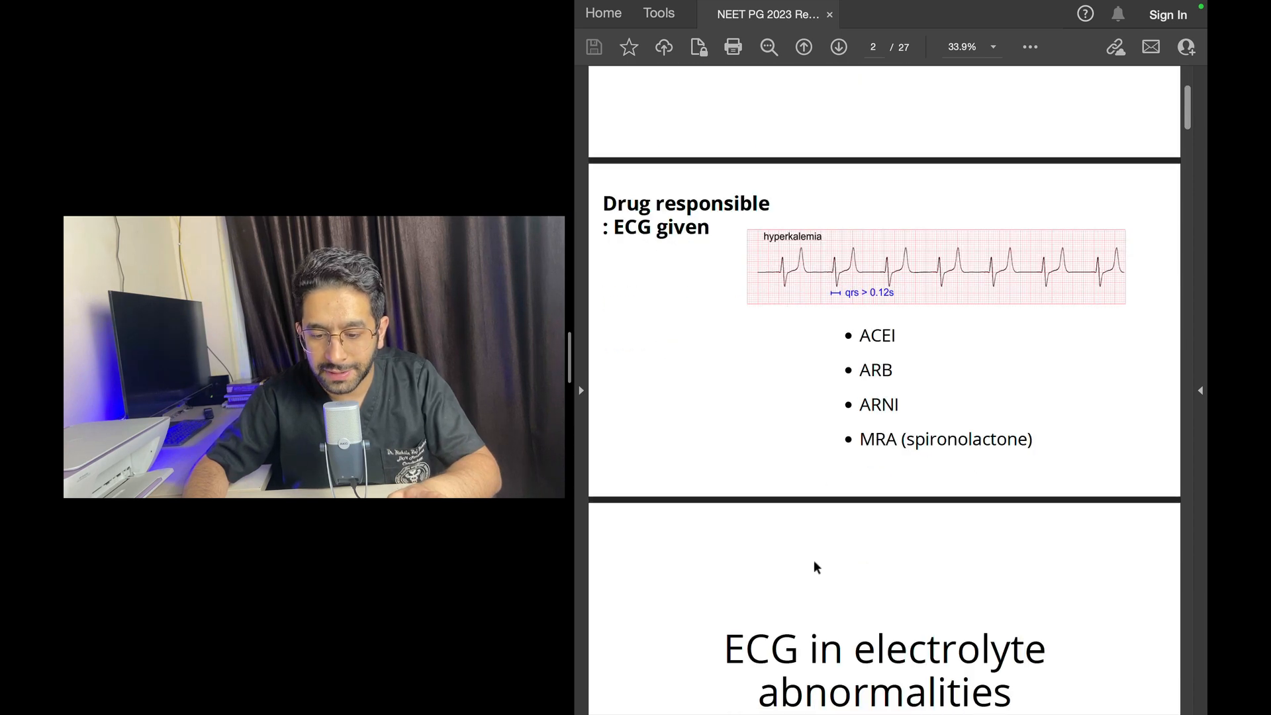
scroll("down", 3)
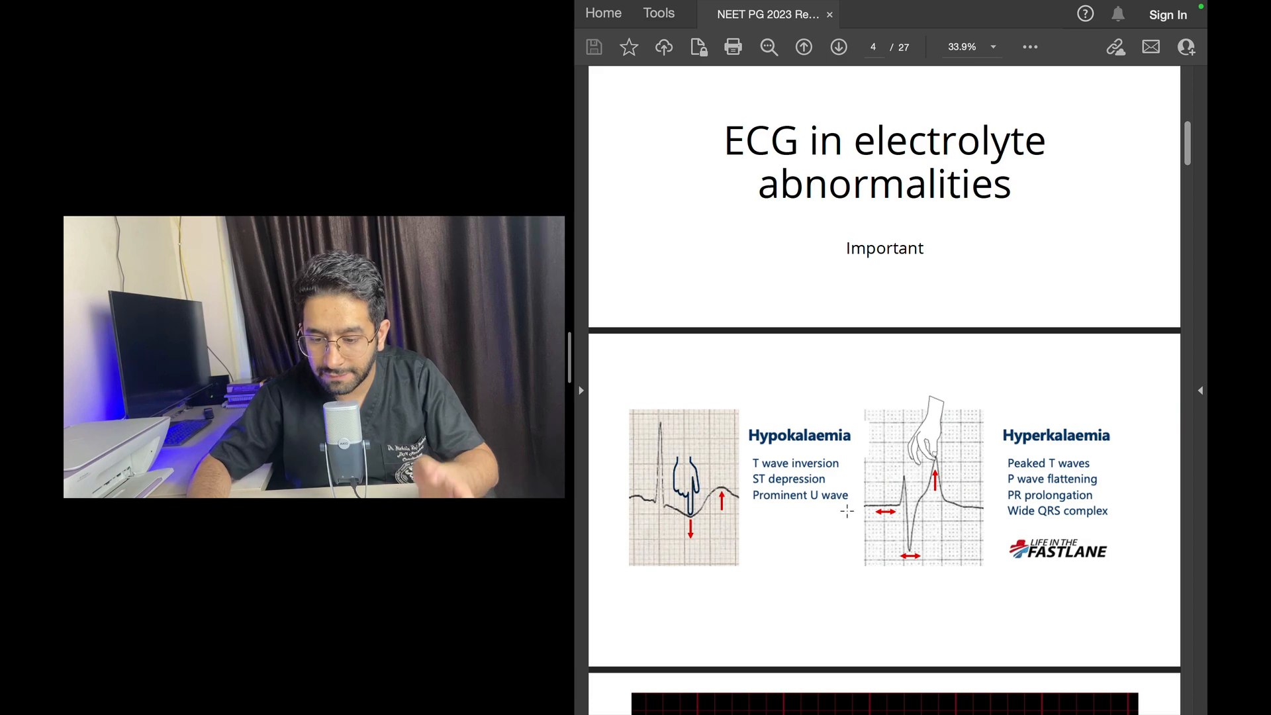
scroll("down", 3)
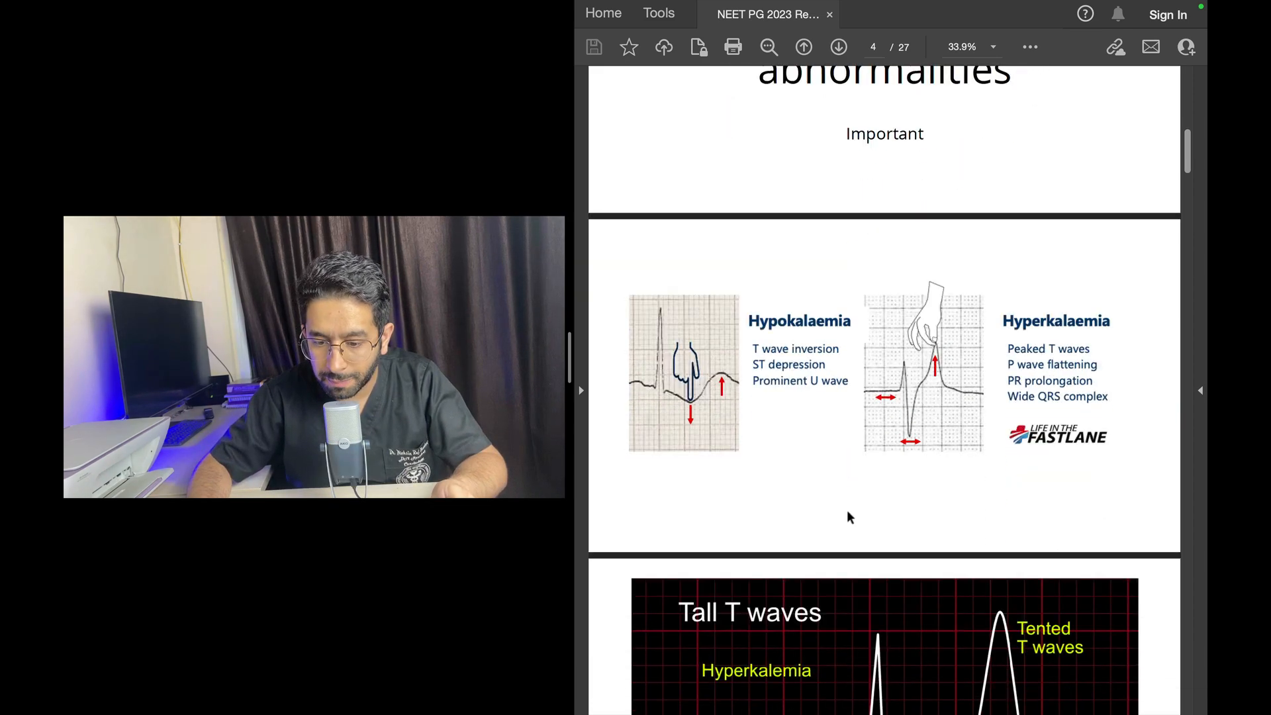
scroll("down", 3)
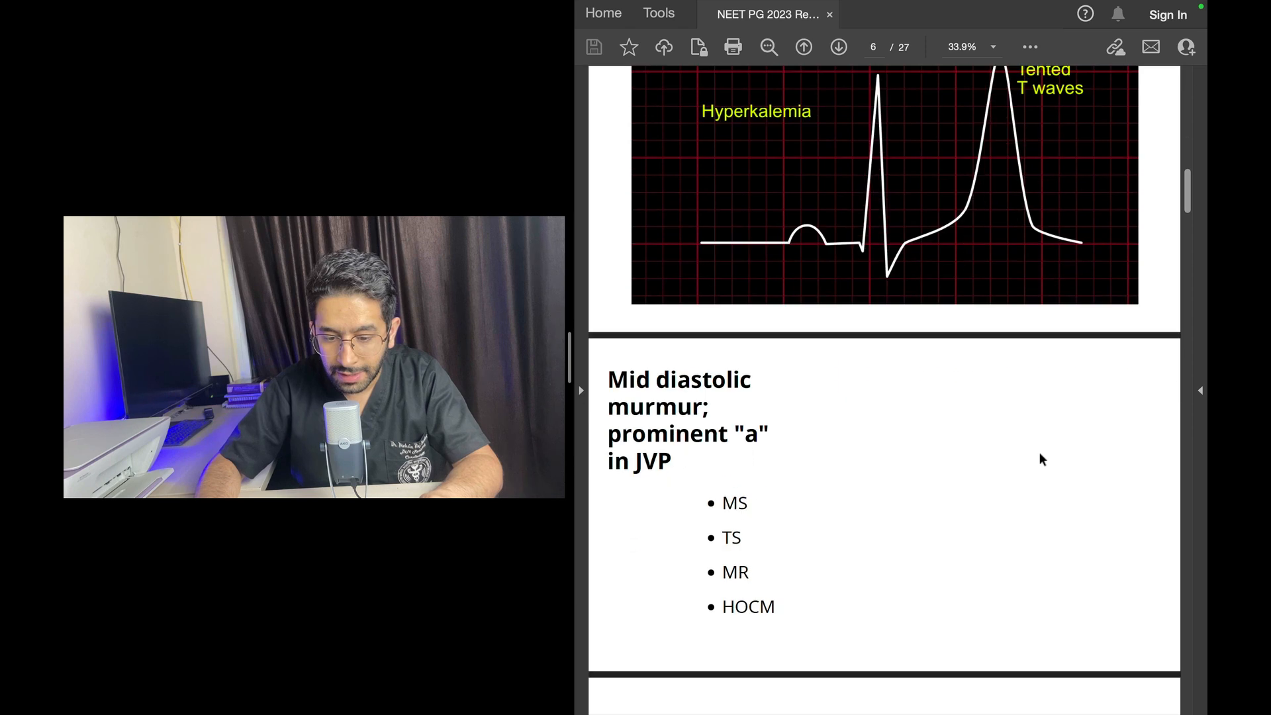
mouse_move(949, 557)
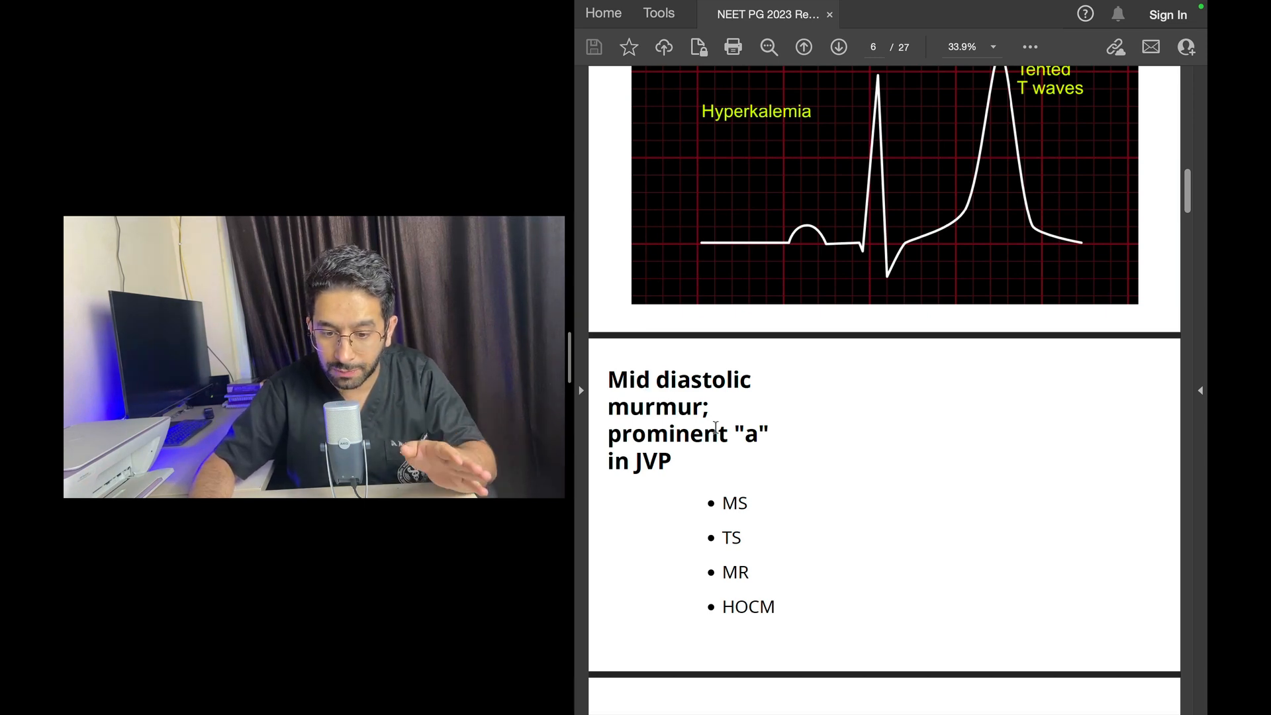
- Scroll to page 6 showing the prominent 'a' in JVP murmur question and its options
scroll("down", 3)
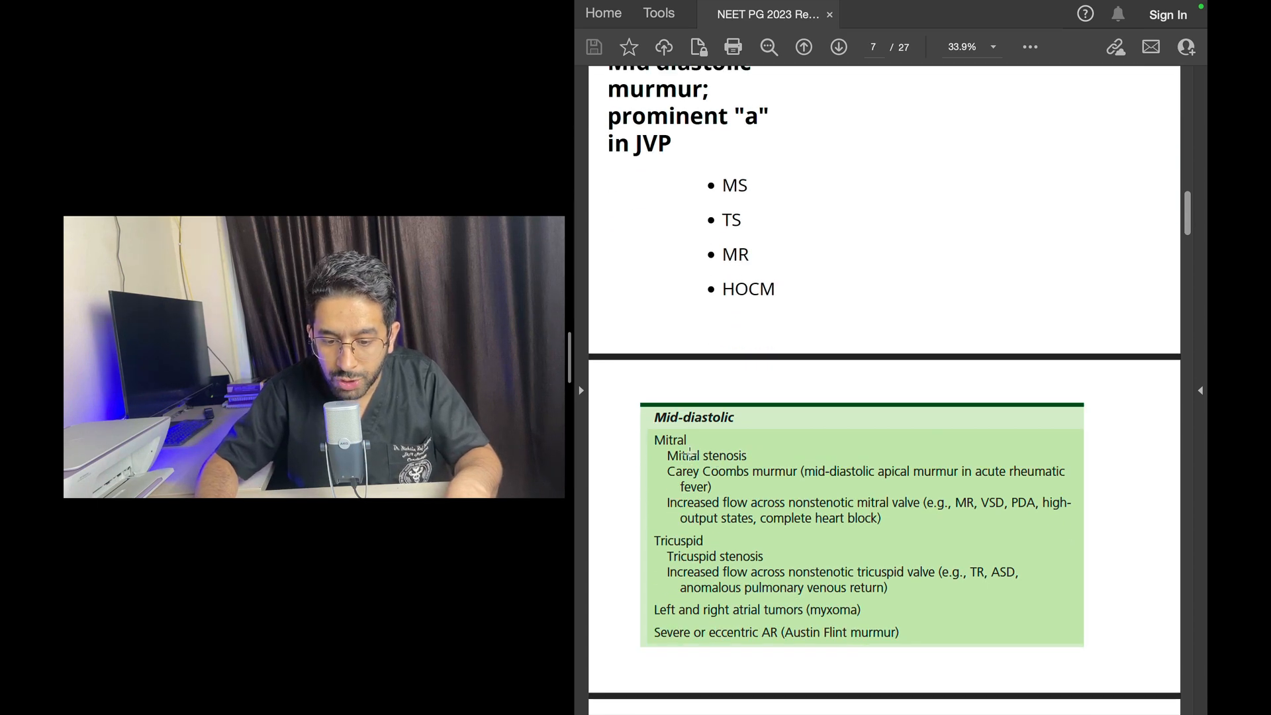
double_click(668, 455)
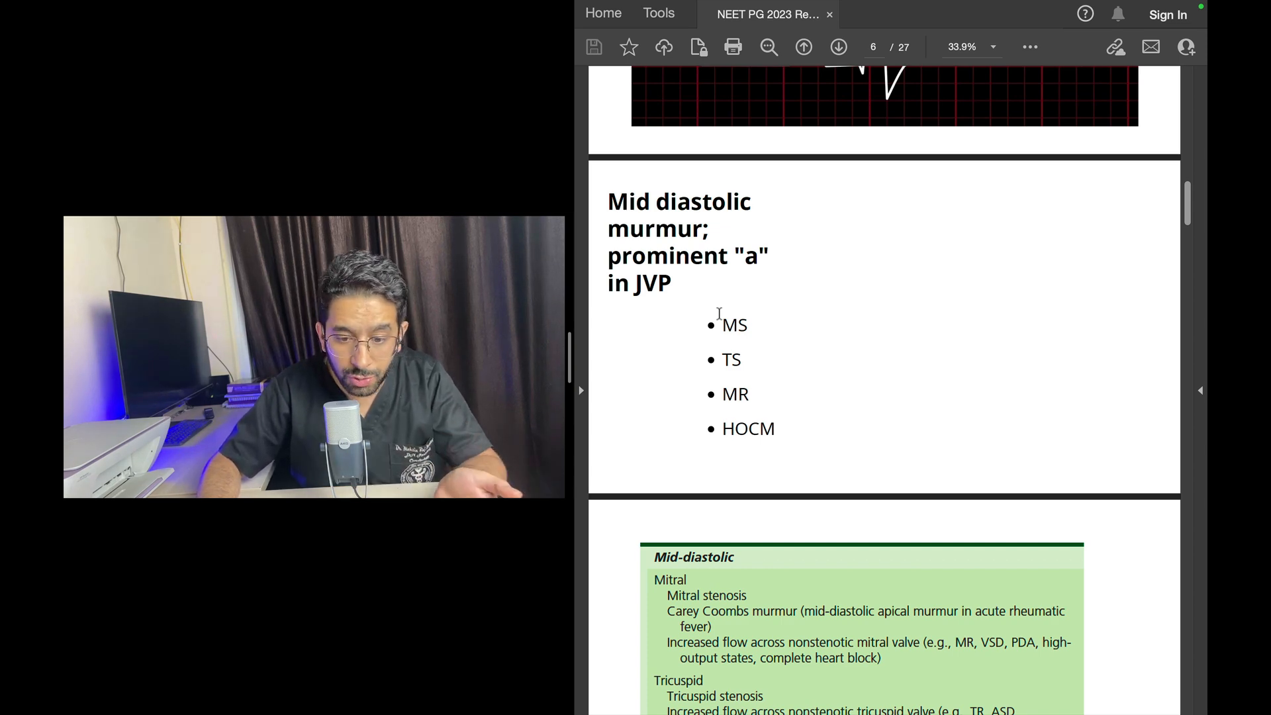
scroll("down", 3)
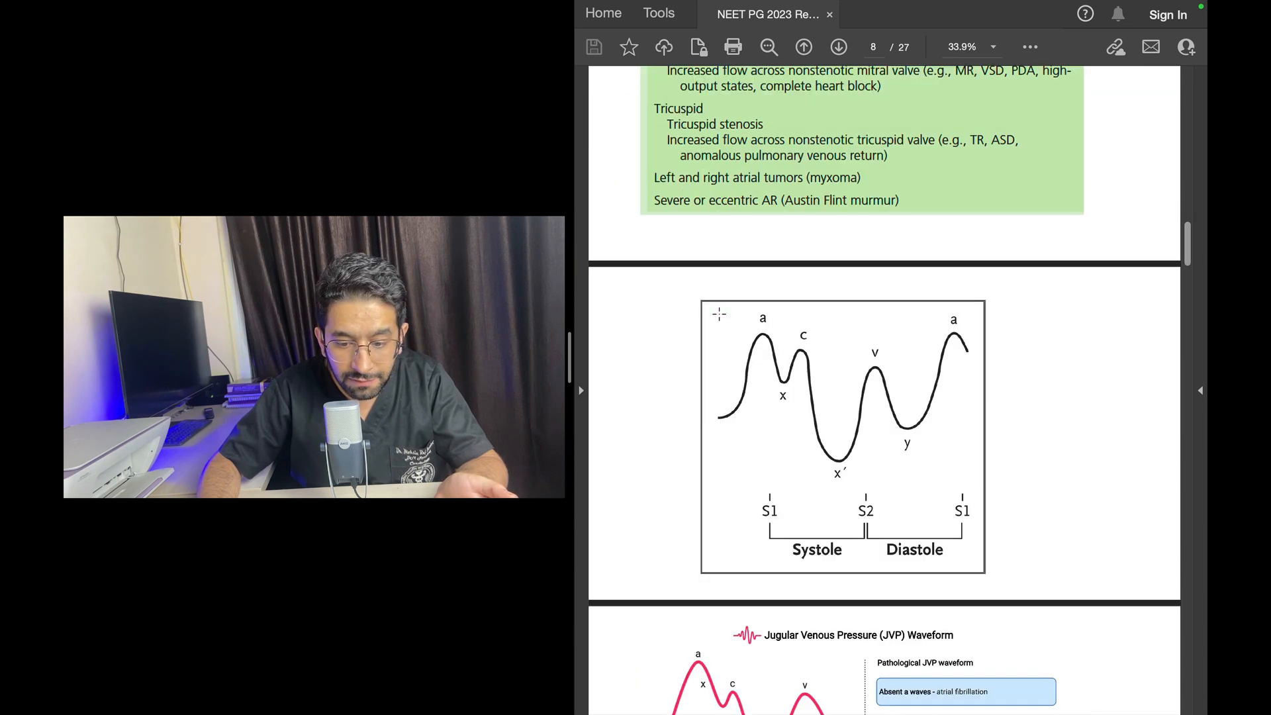
scroll("down", 3)
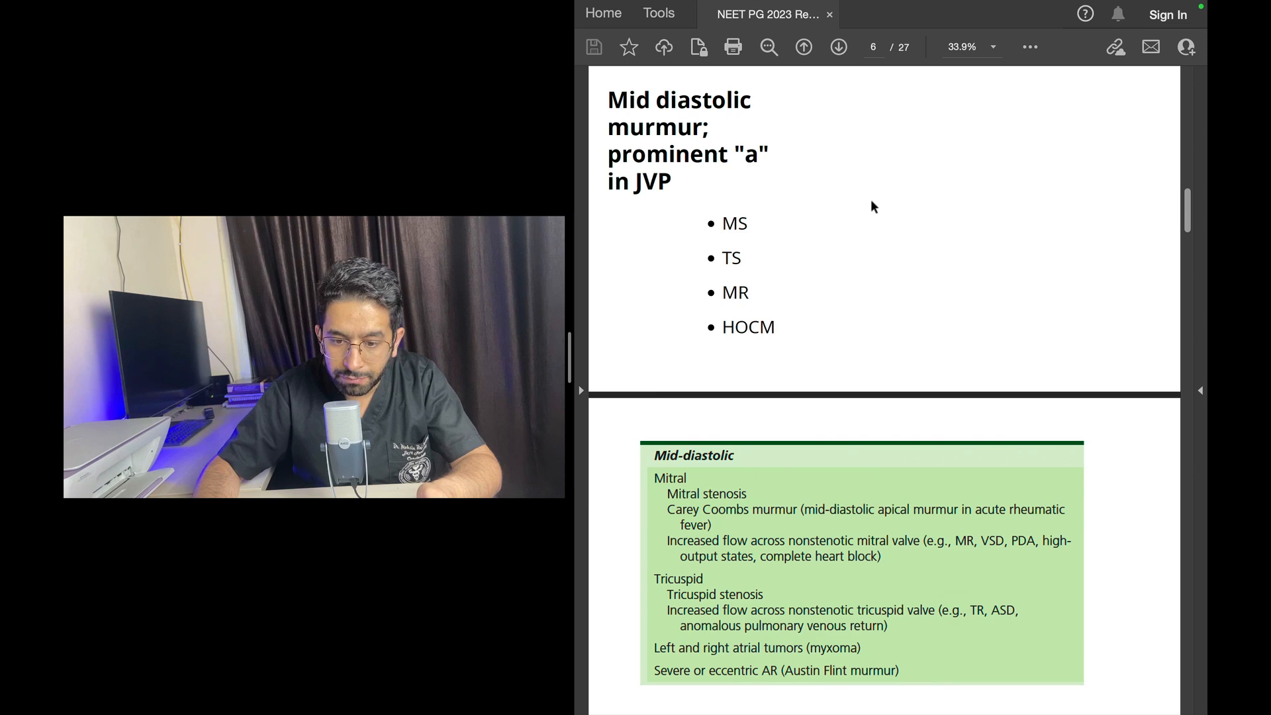
scroll("down", 3)
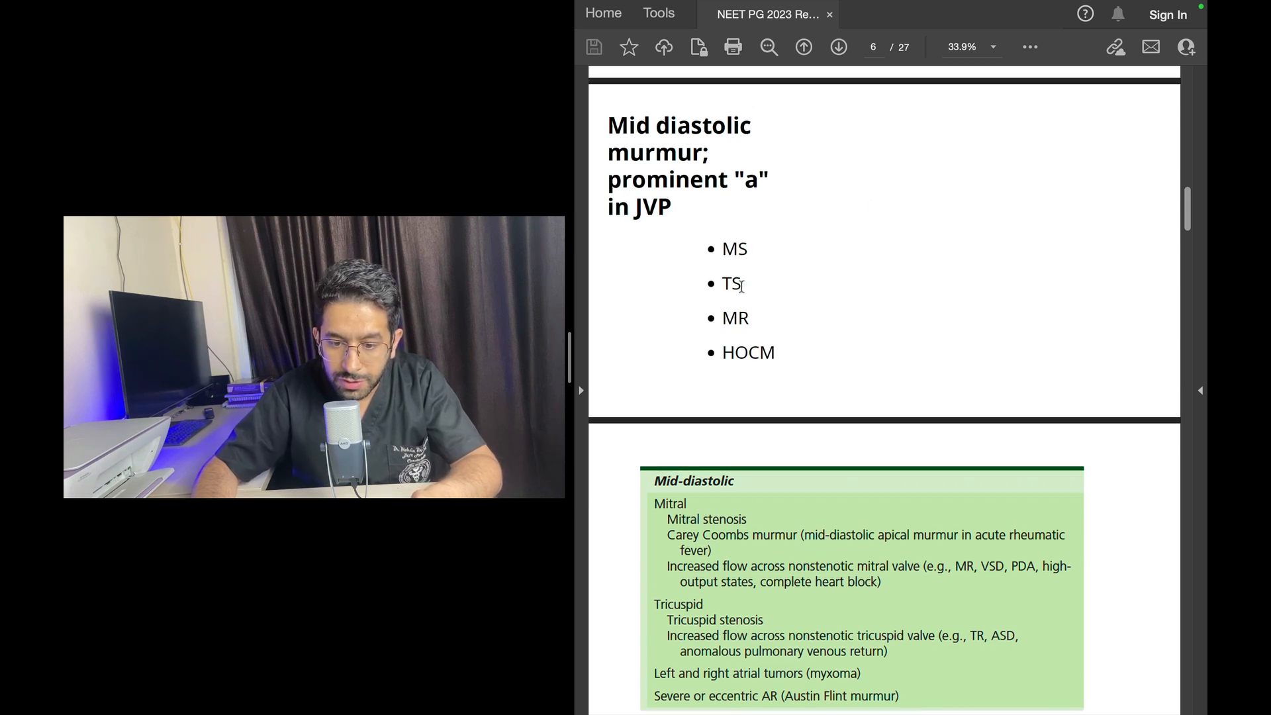
double_click(732, 284)
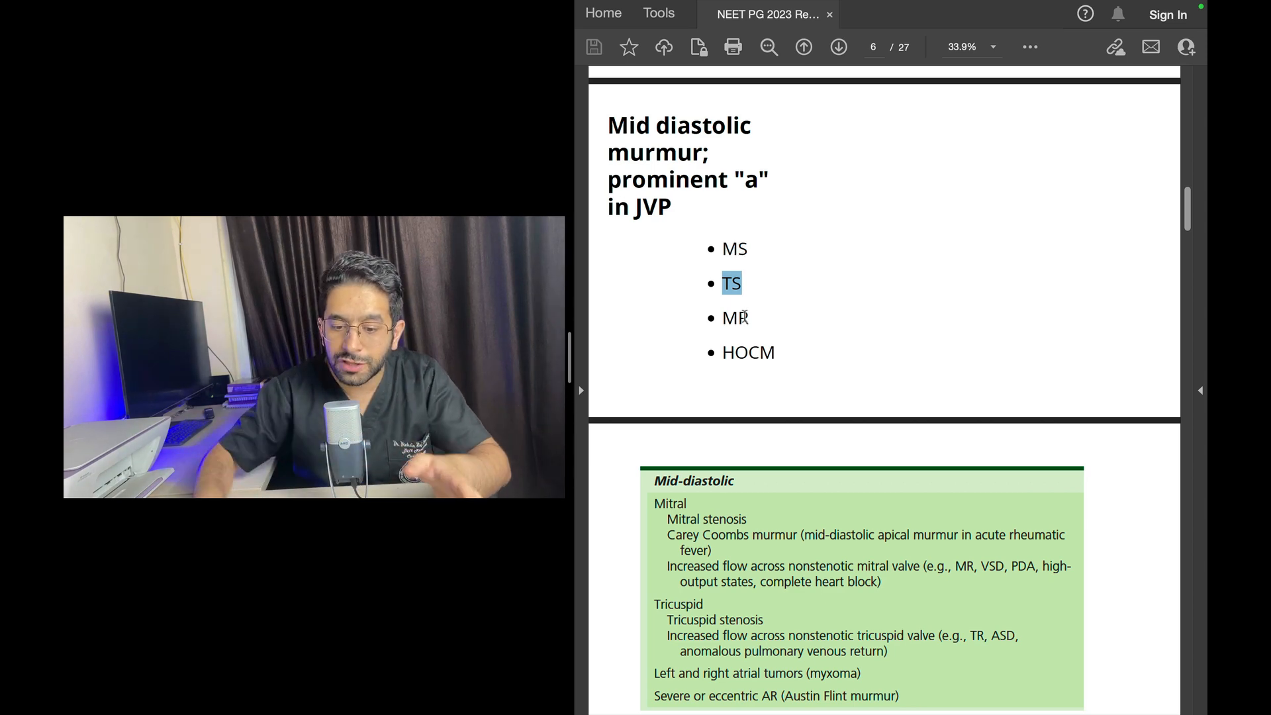
scroll("down", 3)
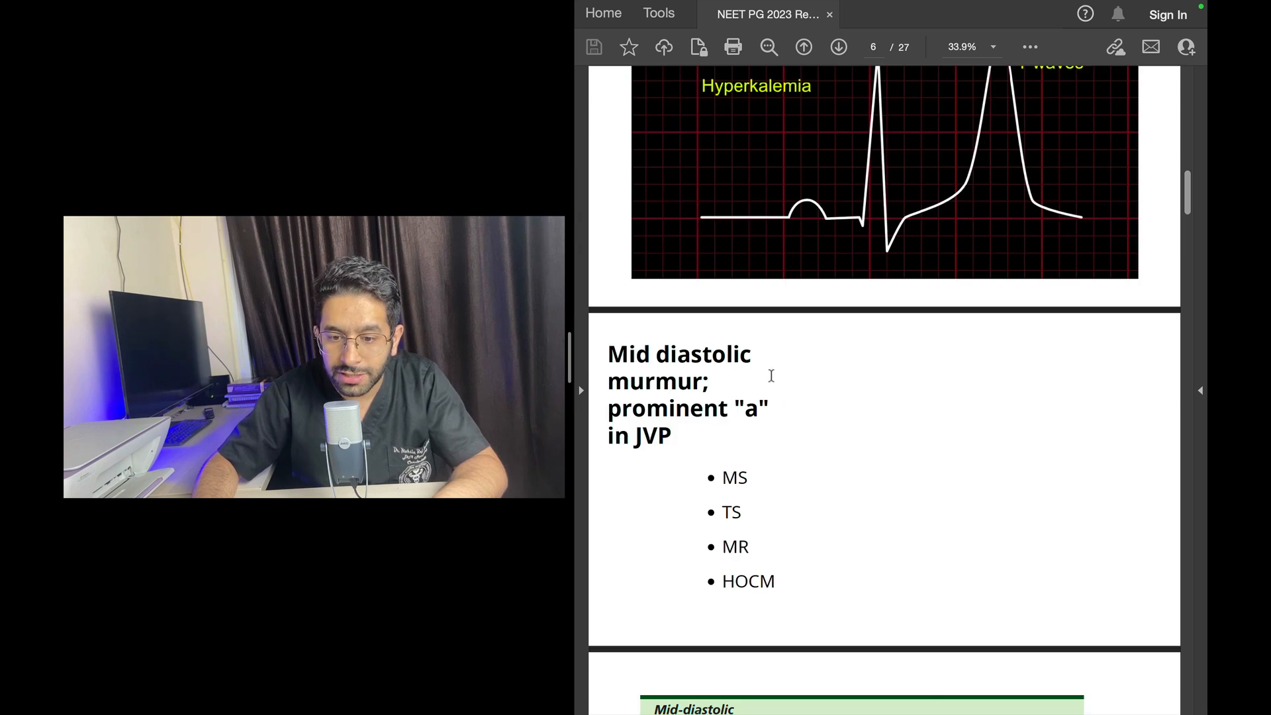
- Scroll down to page 8 with the JVP a, c and v waveform diagram
scroll("down", 3)
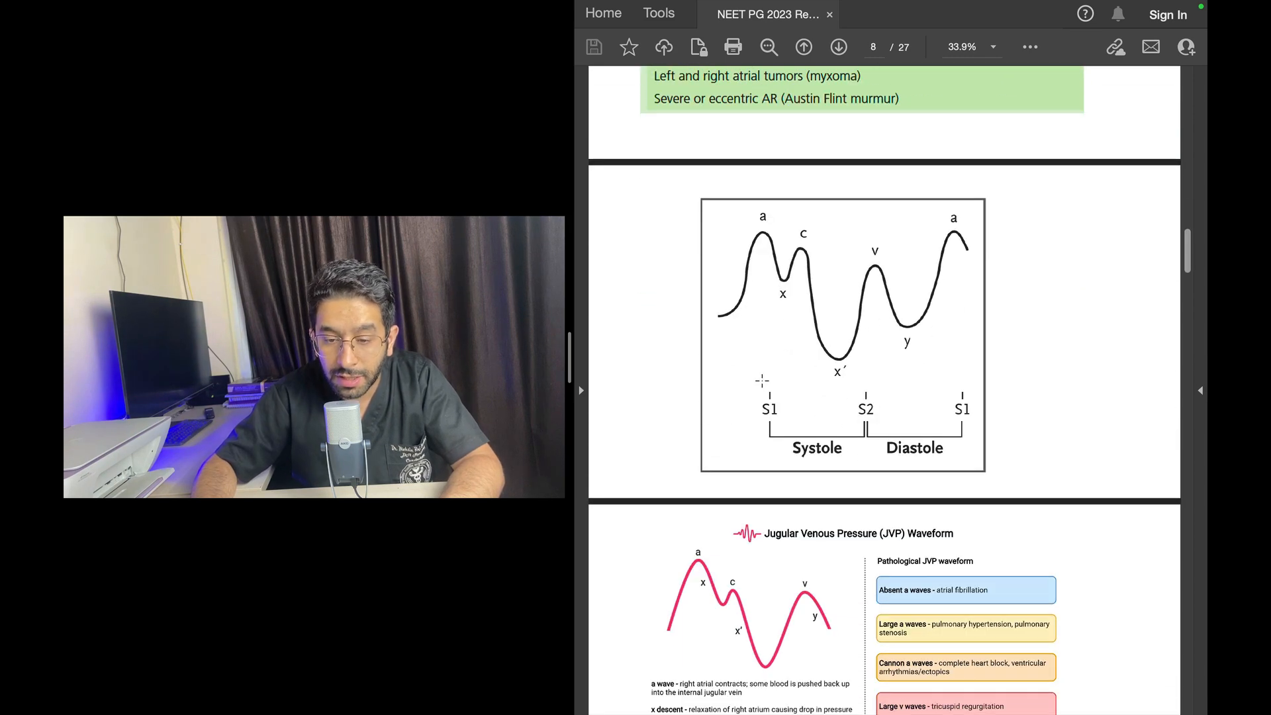
- Scroll down to the slide comparing normal, tricuspid stenosis and tricuspid regurgitation JVP waves
scroll("down", 3)
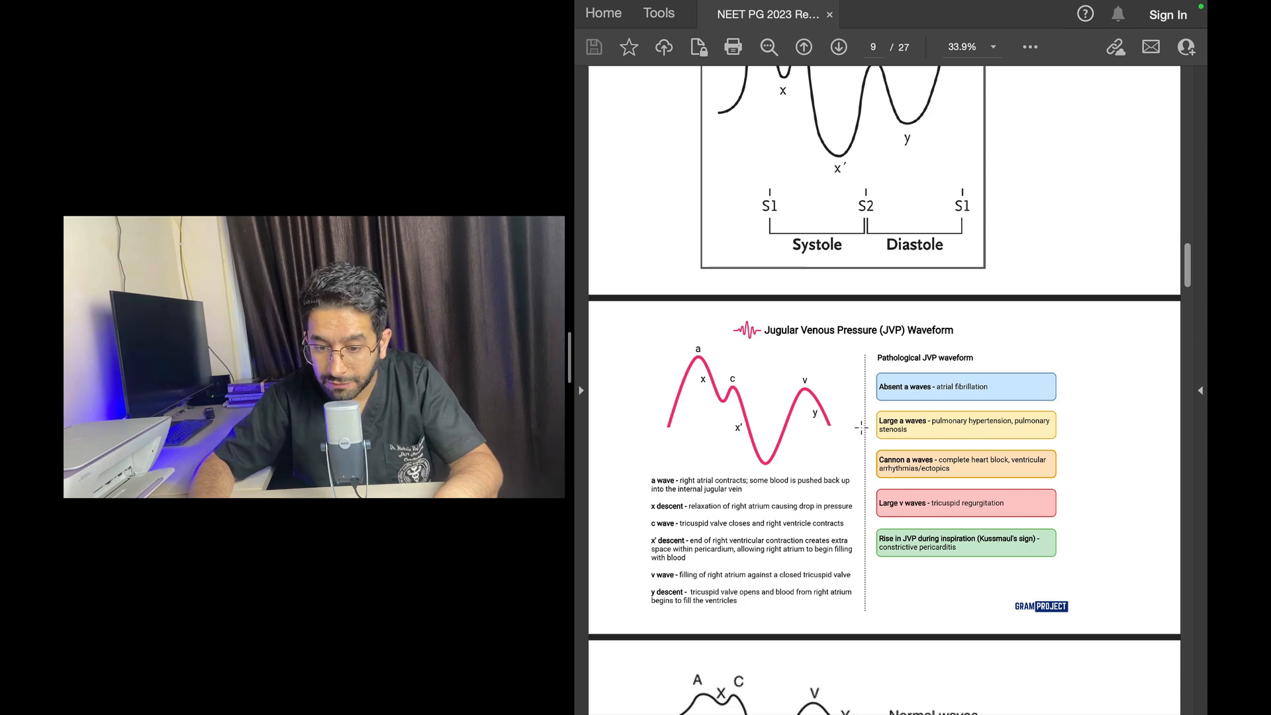
scroll("down", 3)
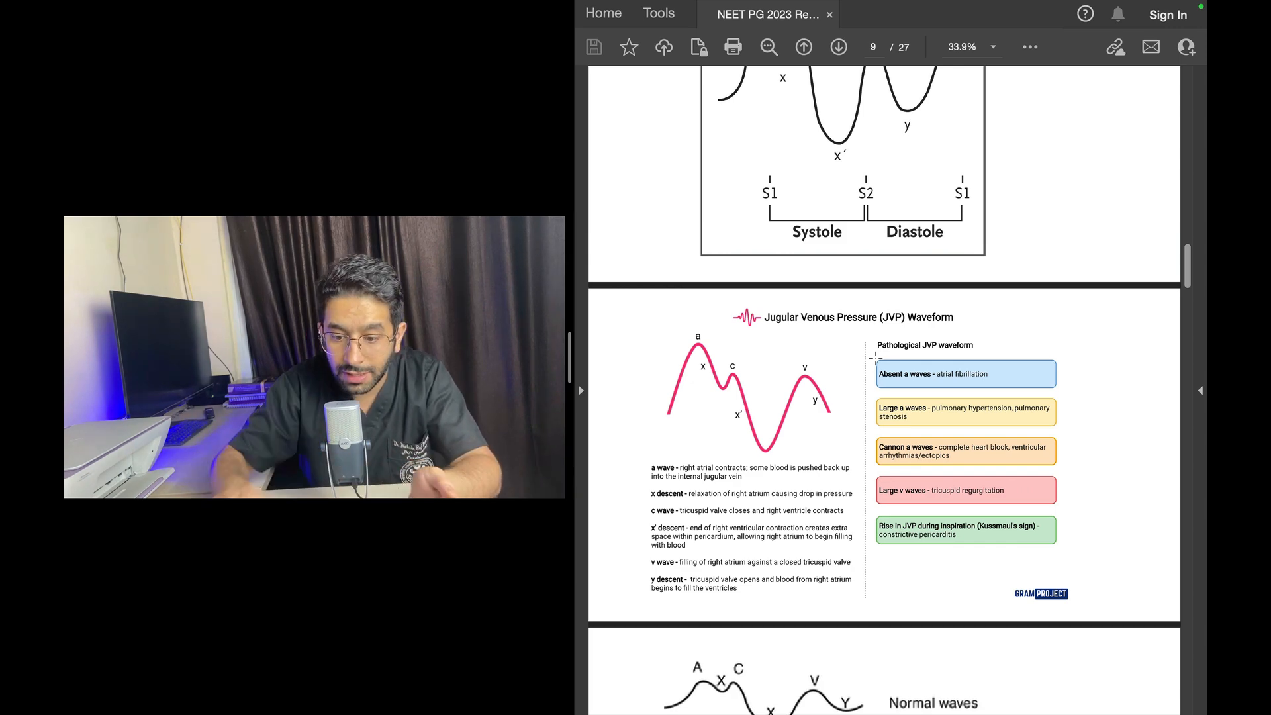
scroll("down", 3)
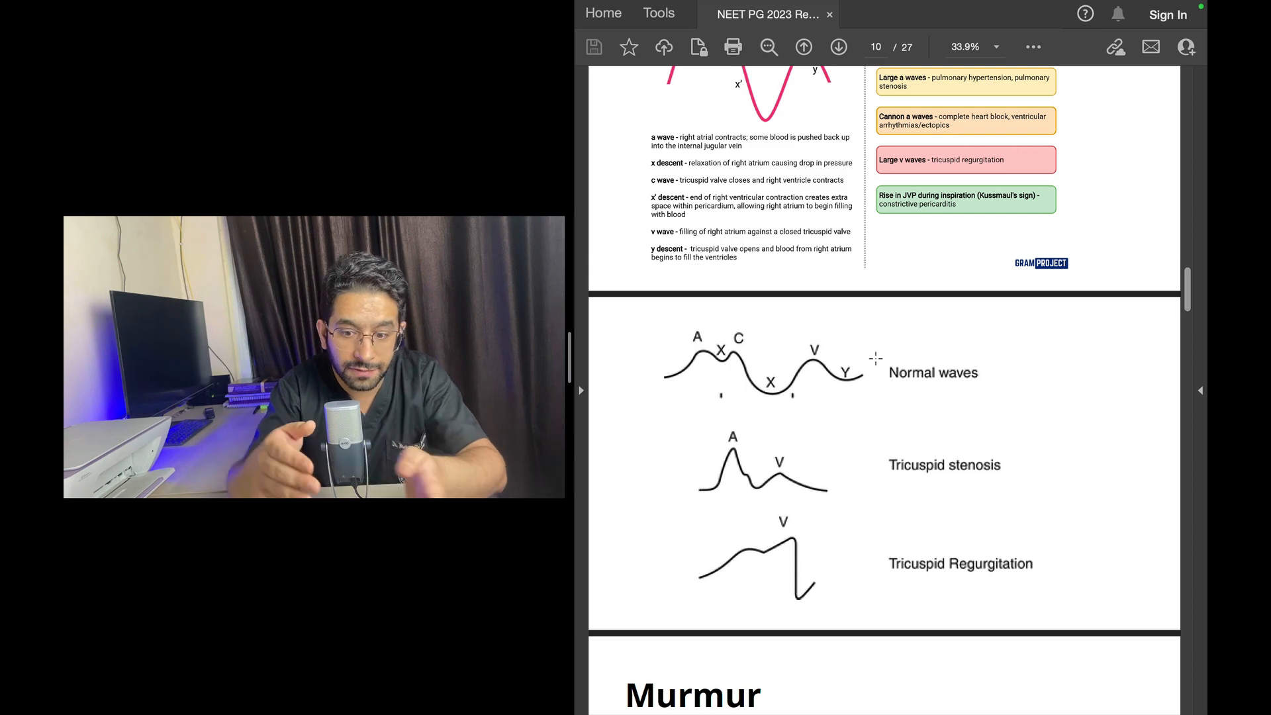
- Scroll down to the Murmur slide with the aortic stenosis ejection systolic diagram
scroll("down", 3)
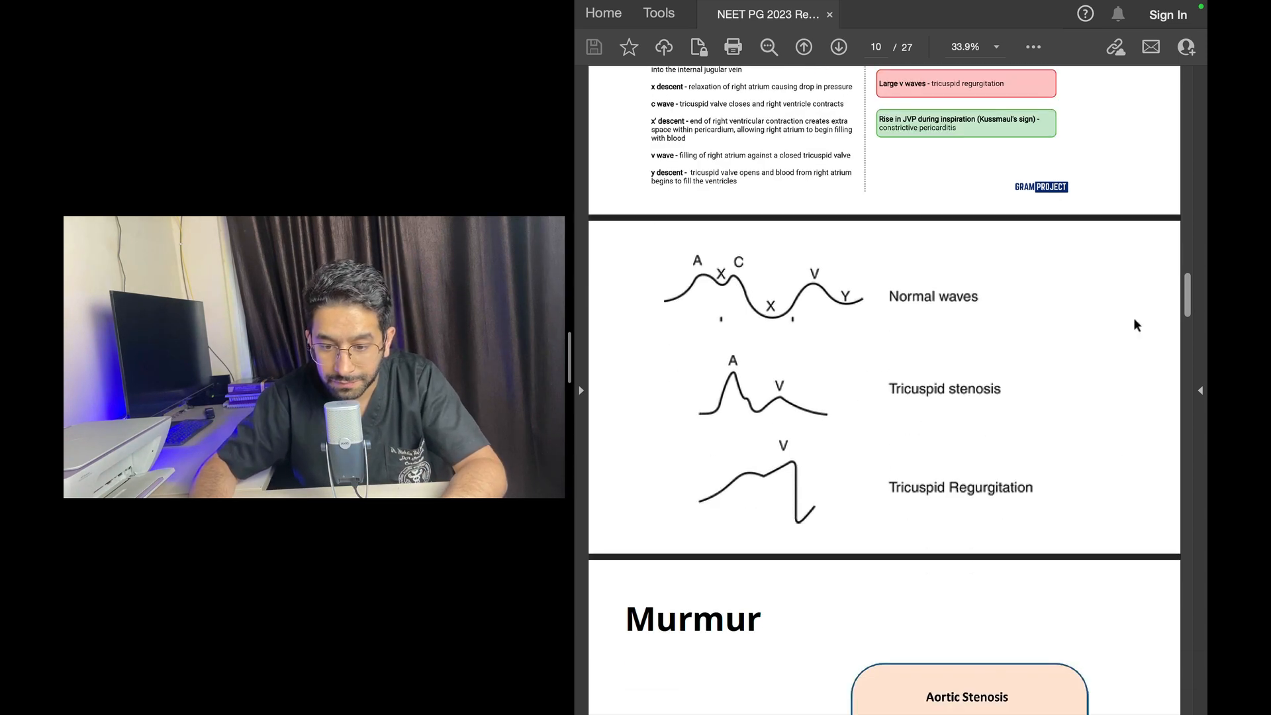
mouse_move(598, 453)
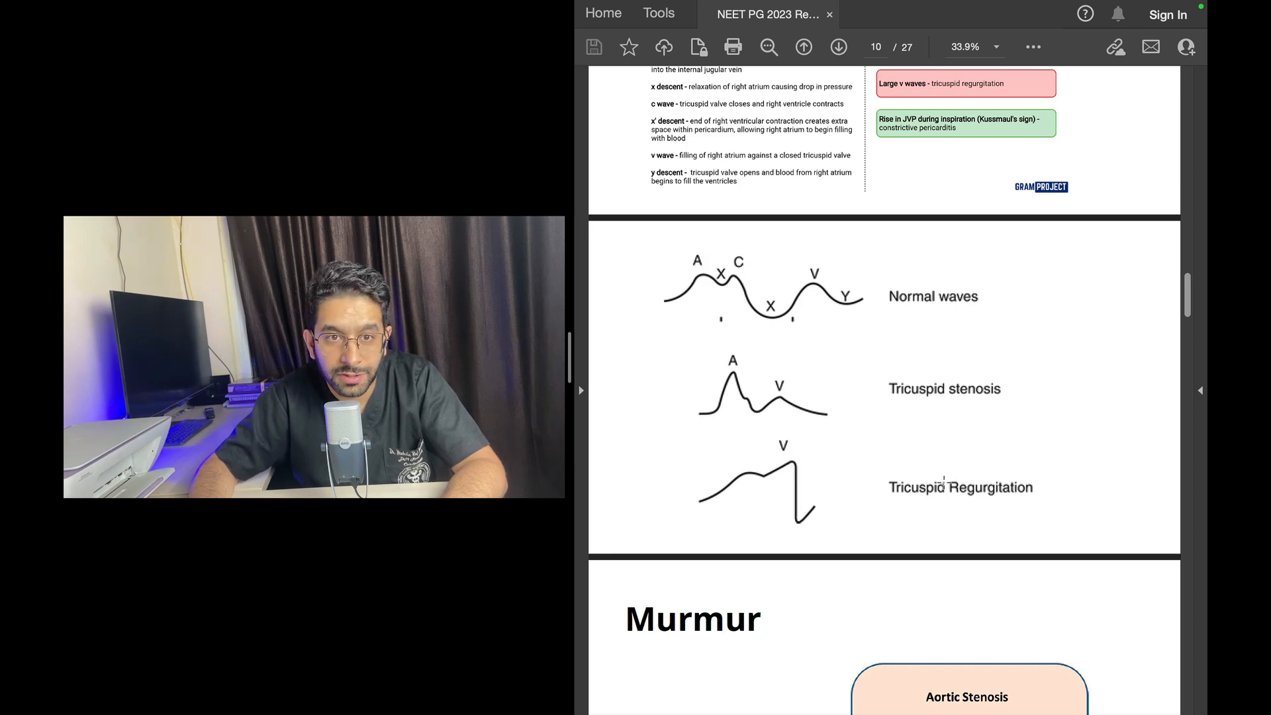
scroll("down", 3)
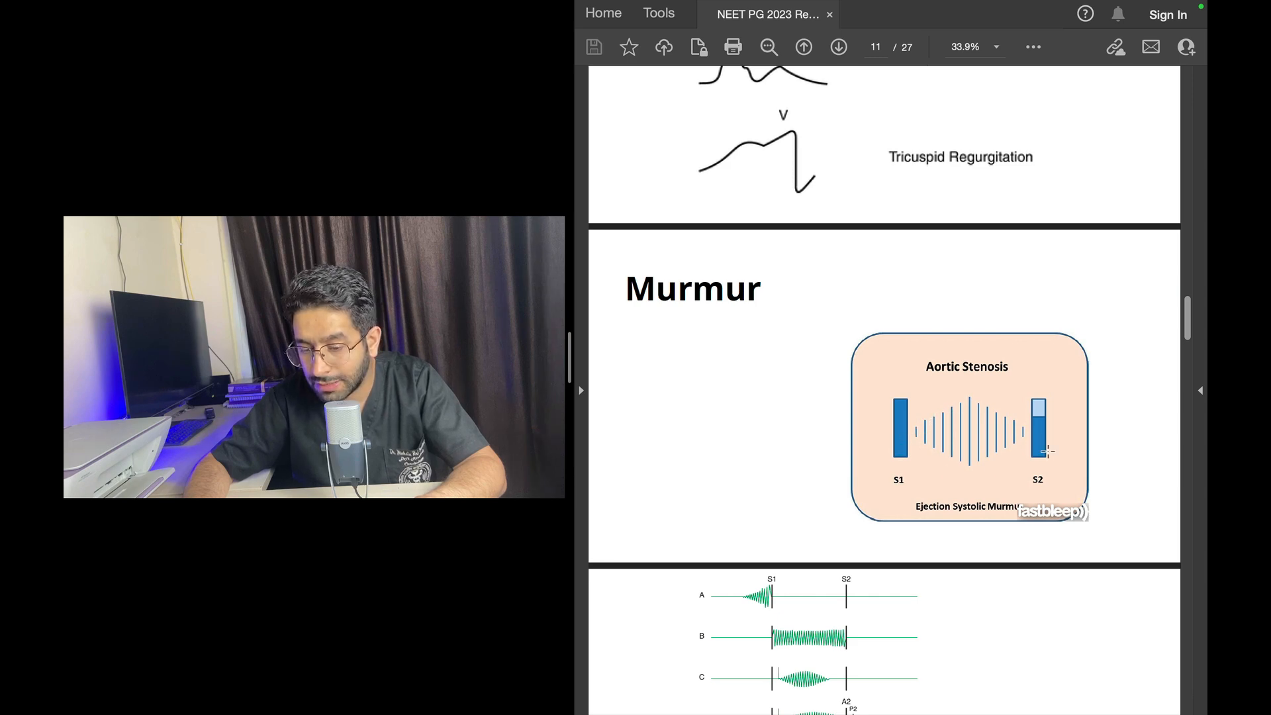
- Scroll to page 12 so the A to H murmur timing traces are fully visible
scroll("down", 3)
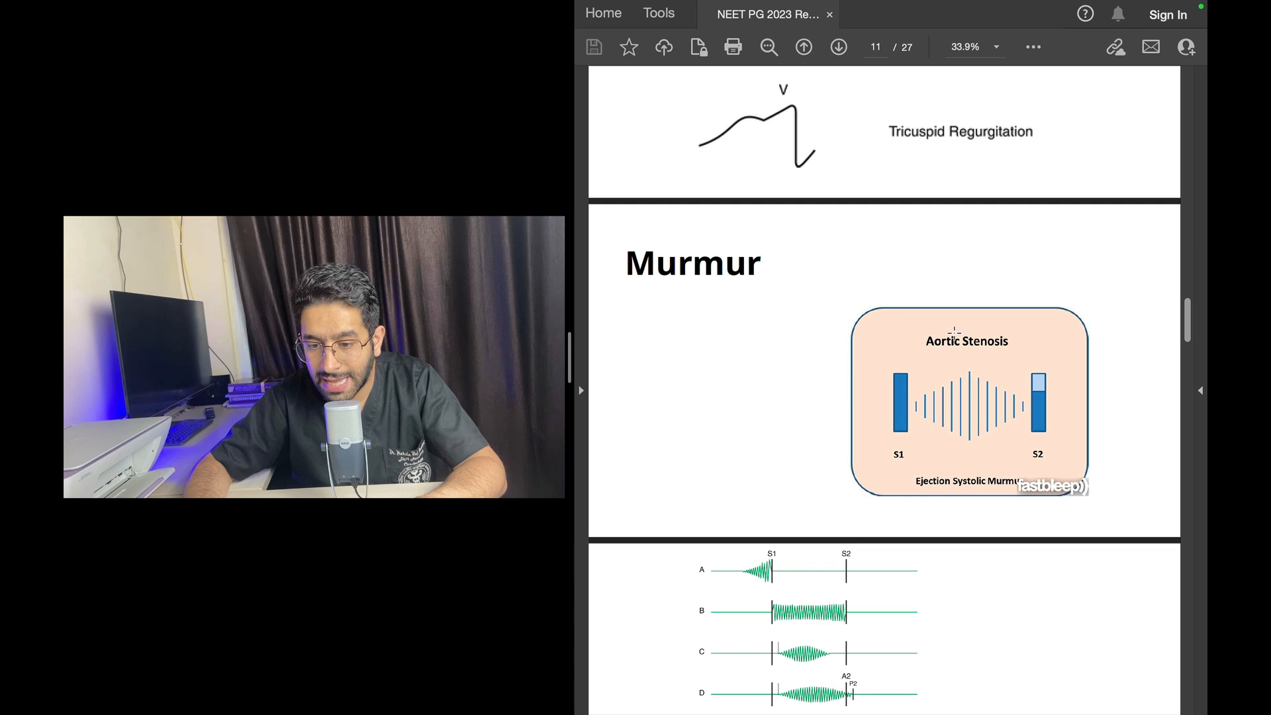
scroll("down", 3)
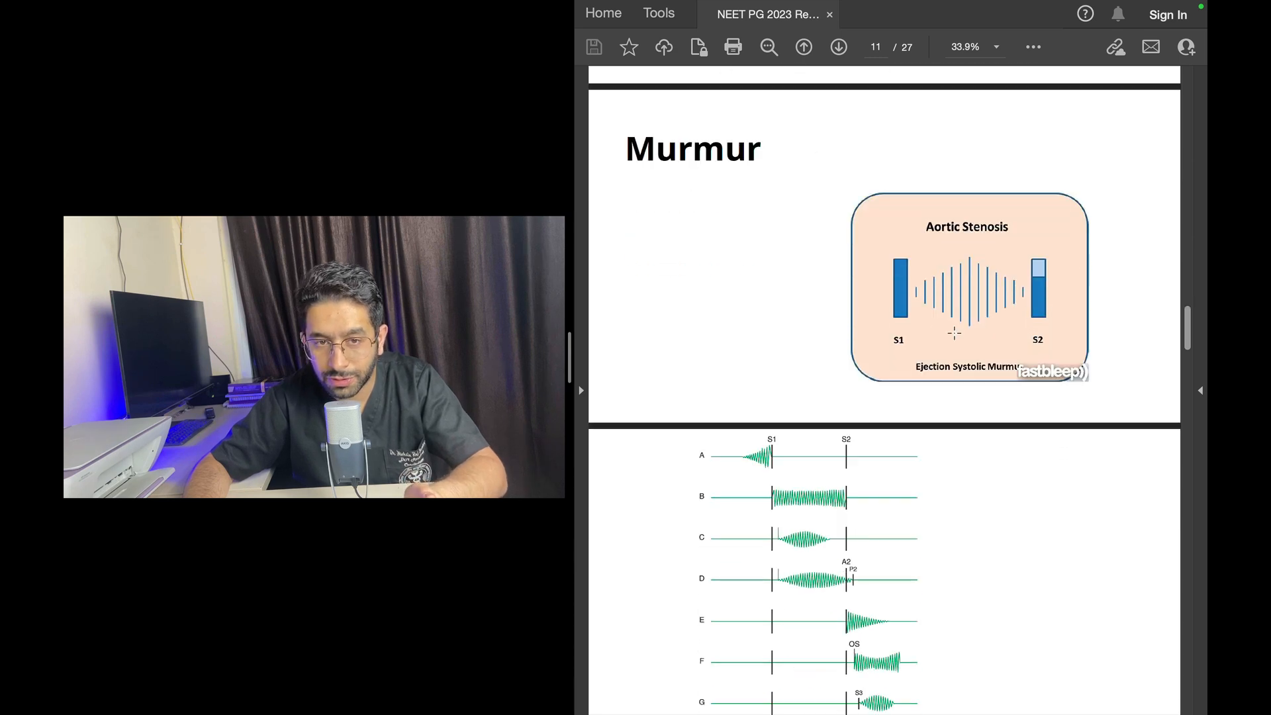
scroll("down", 3)
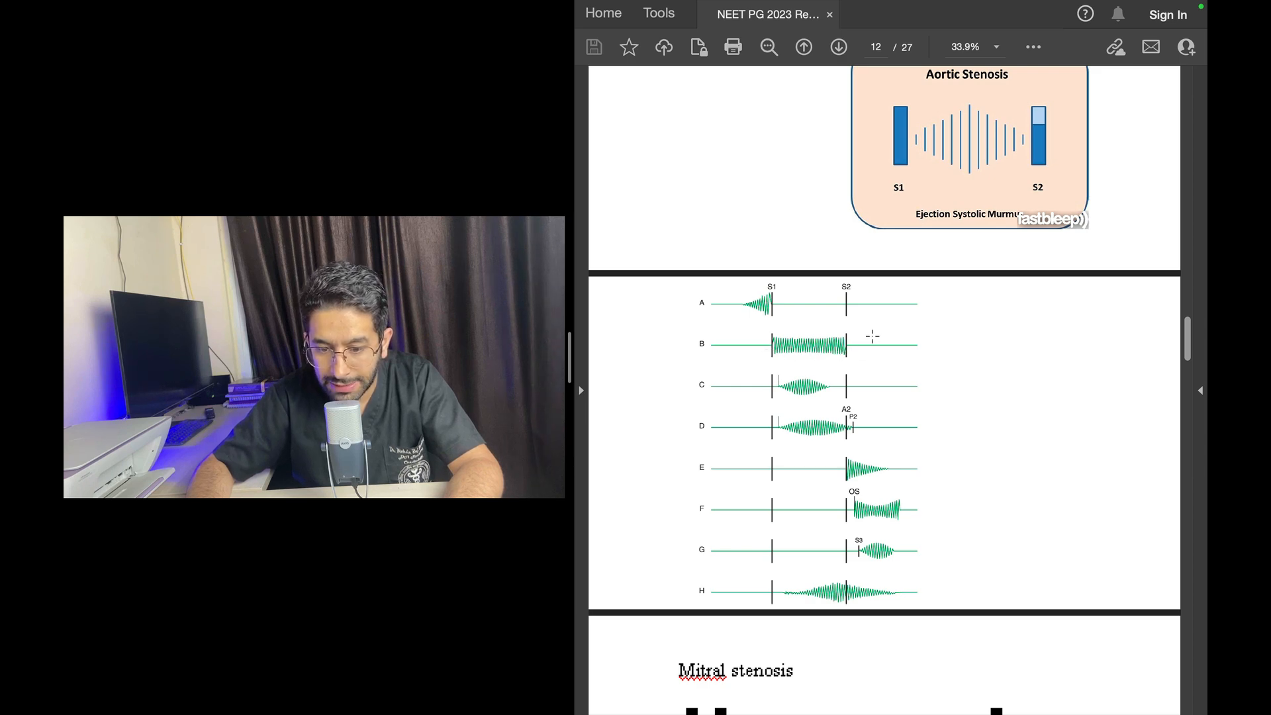
mouse_move(896, 371)
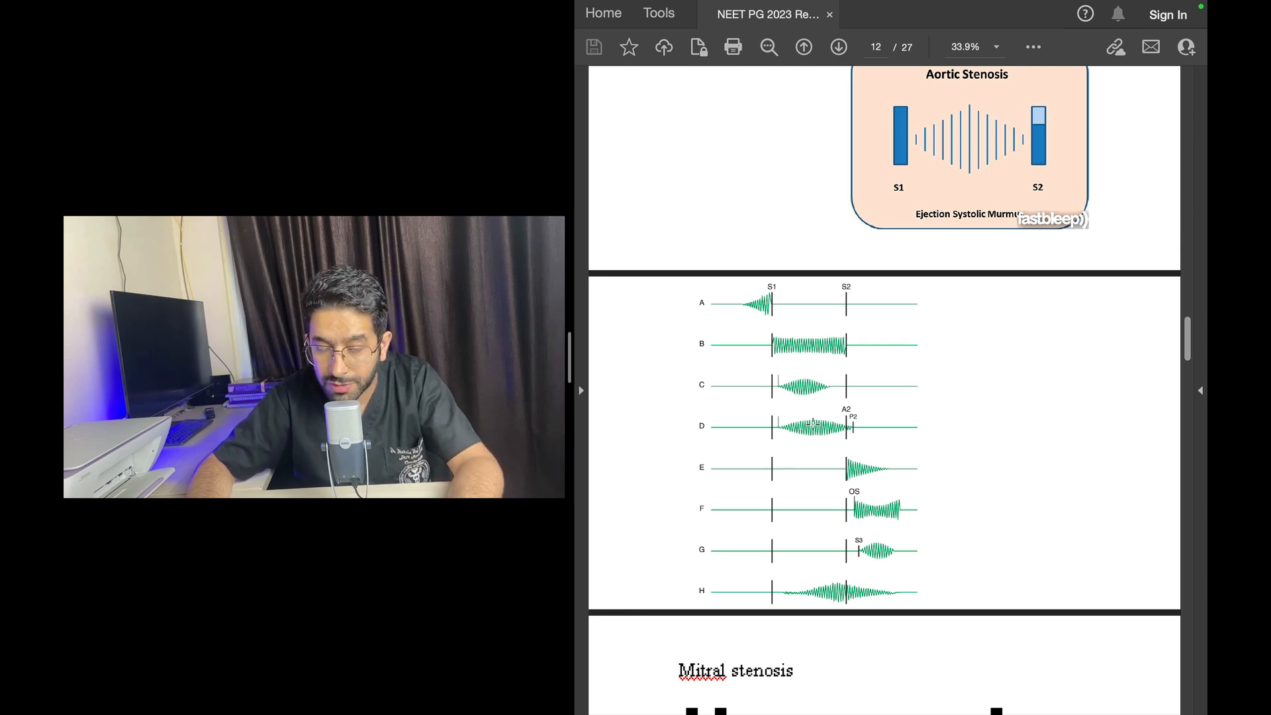
- Scroll to page 13 showing the mitral stenosis murmur with its opening snap
scroll("down", 3)
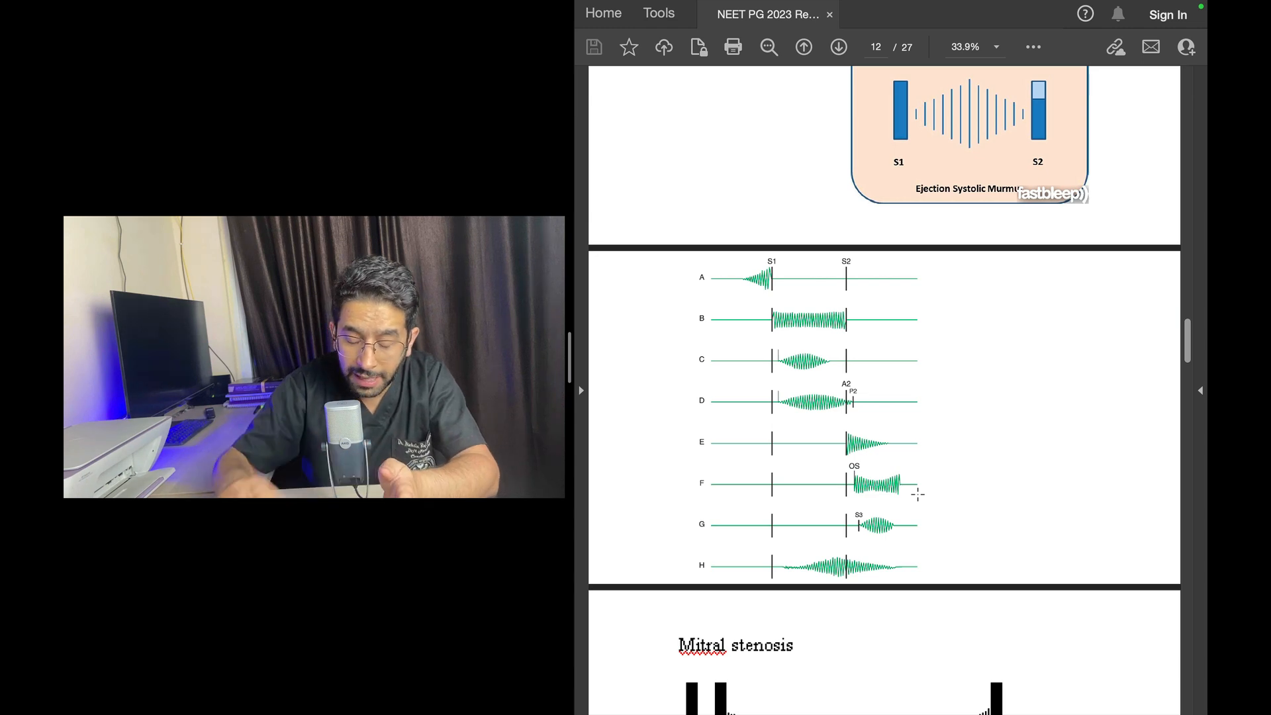
scroll("down", 3)
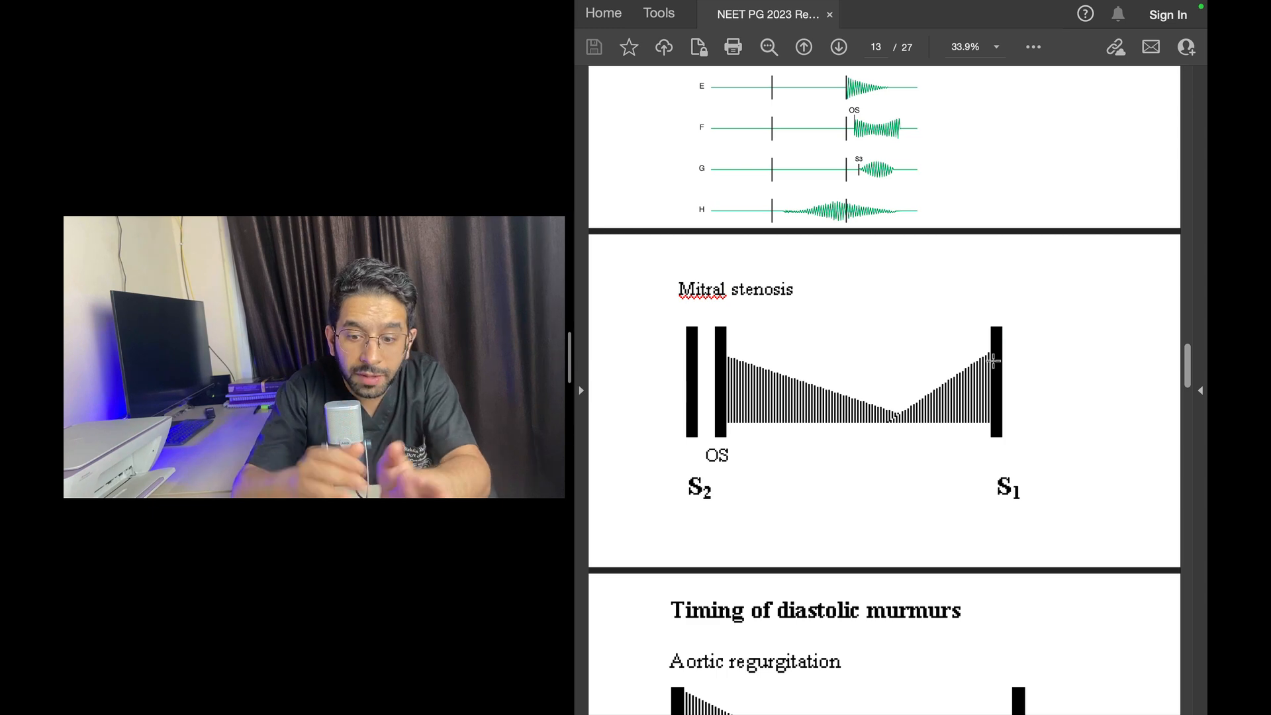
- Scroll to page 14 with the aortic regurgitation diastolic murmur timing diagram
scroll("down", 3)
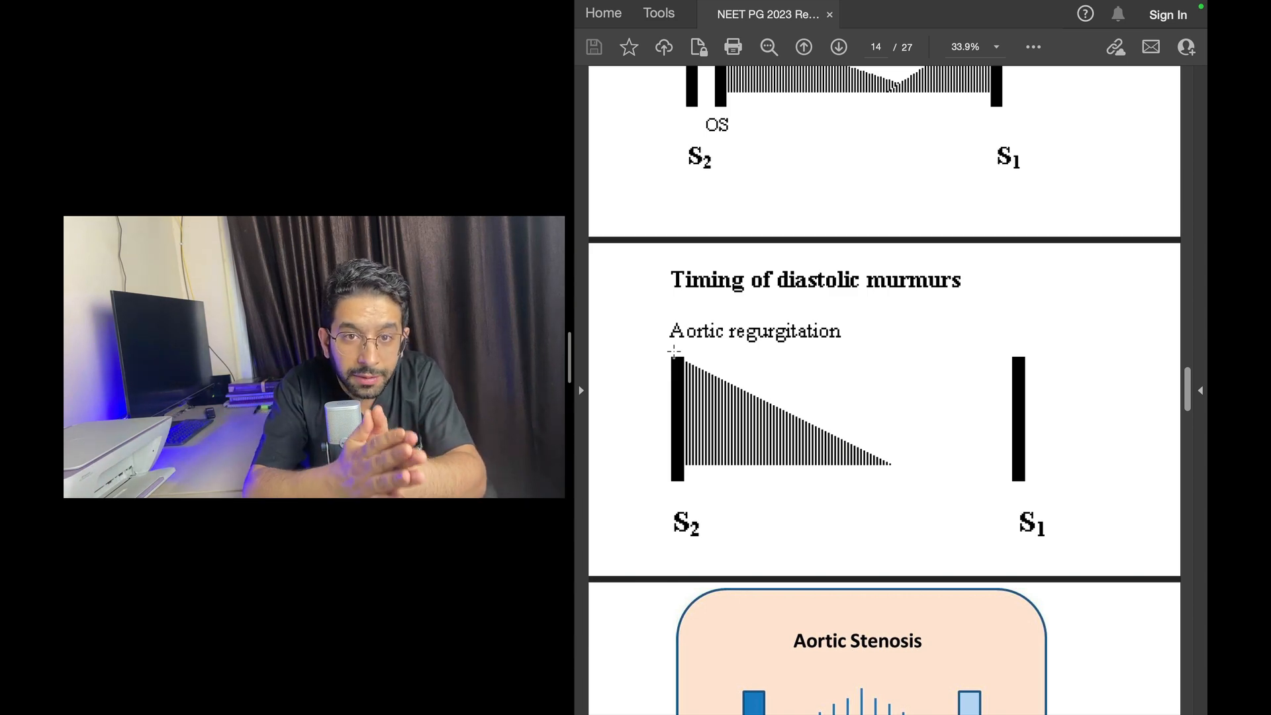
- Scroll past the mitral and tricuspid regurgitation pages to page 18, 'Be attentive in your clinical postings'
scroll("down", 3)
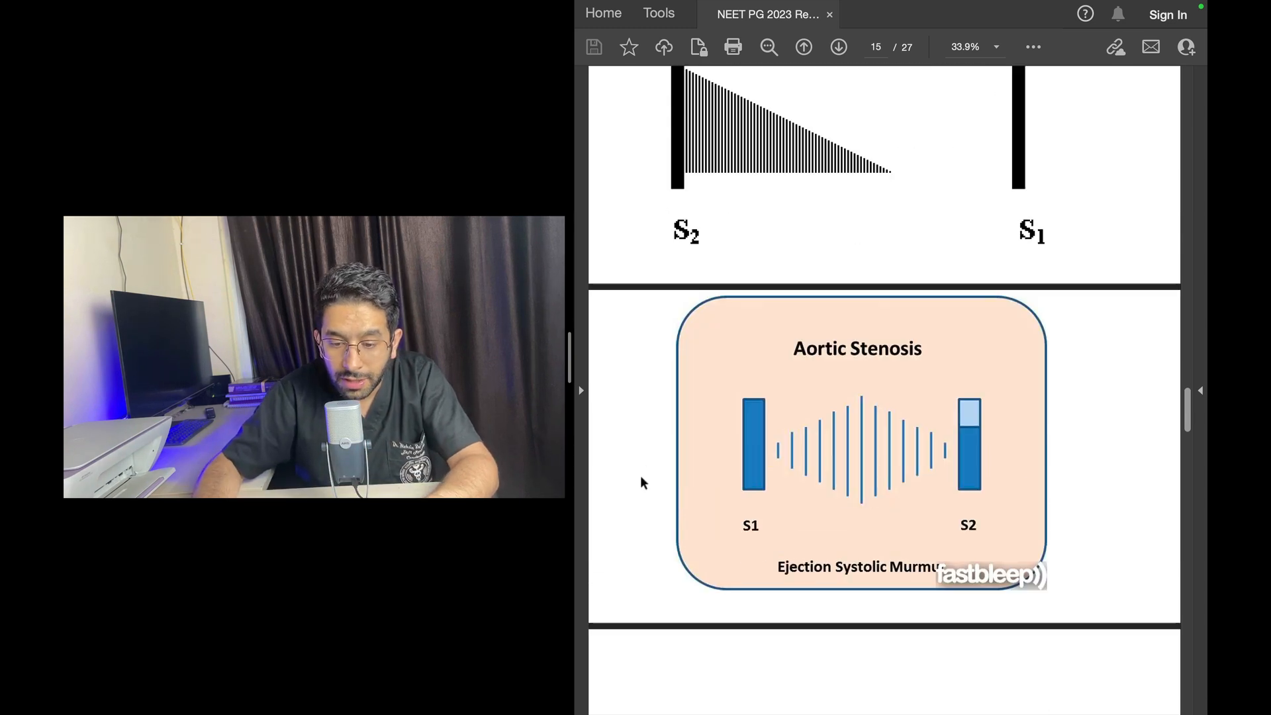
scroll("down", 3)
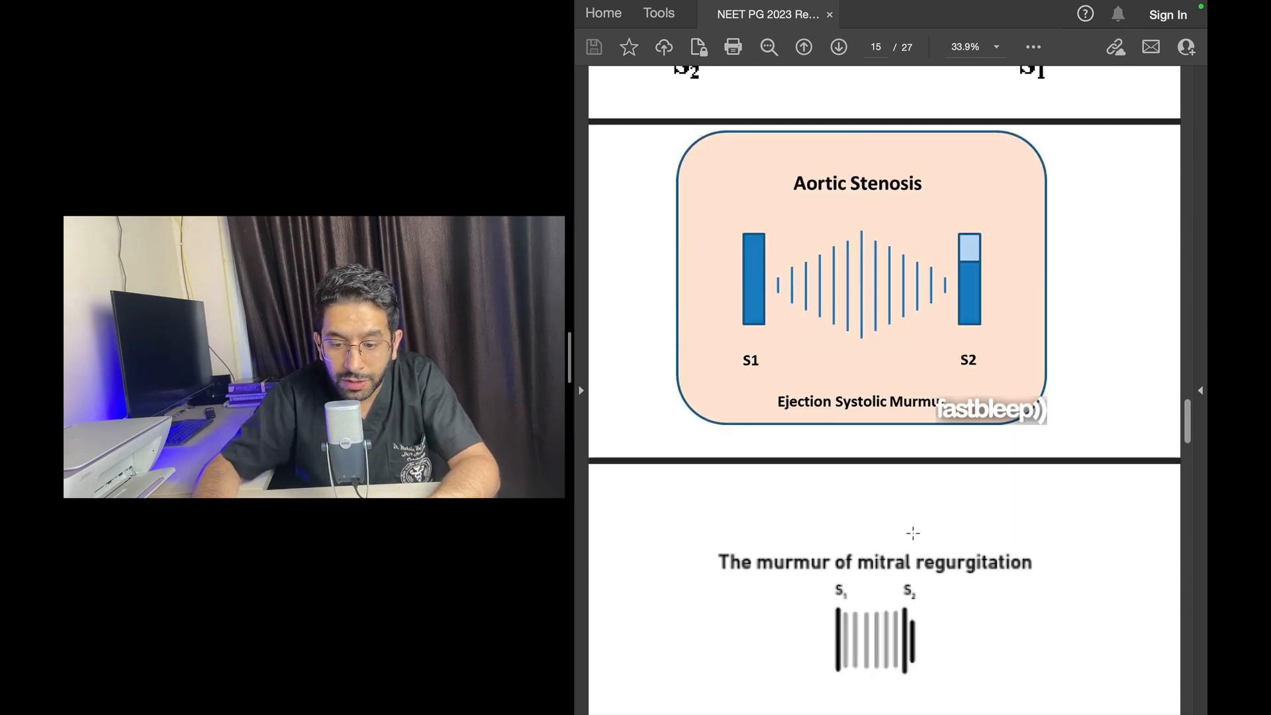
scroll("down", 3)
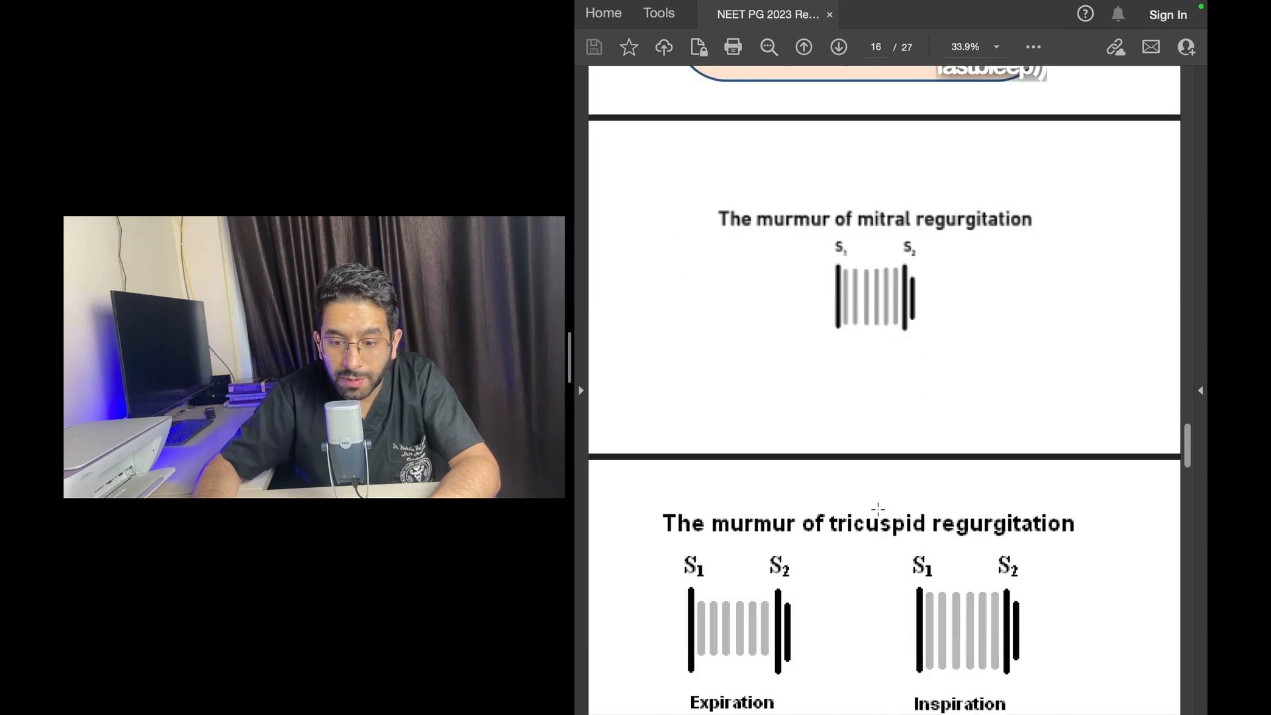
scroll("down", 3)
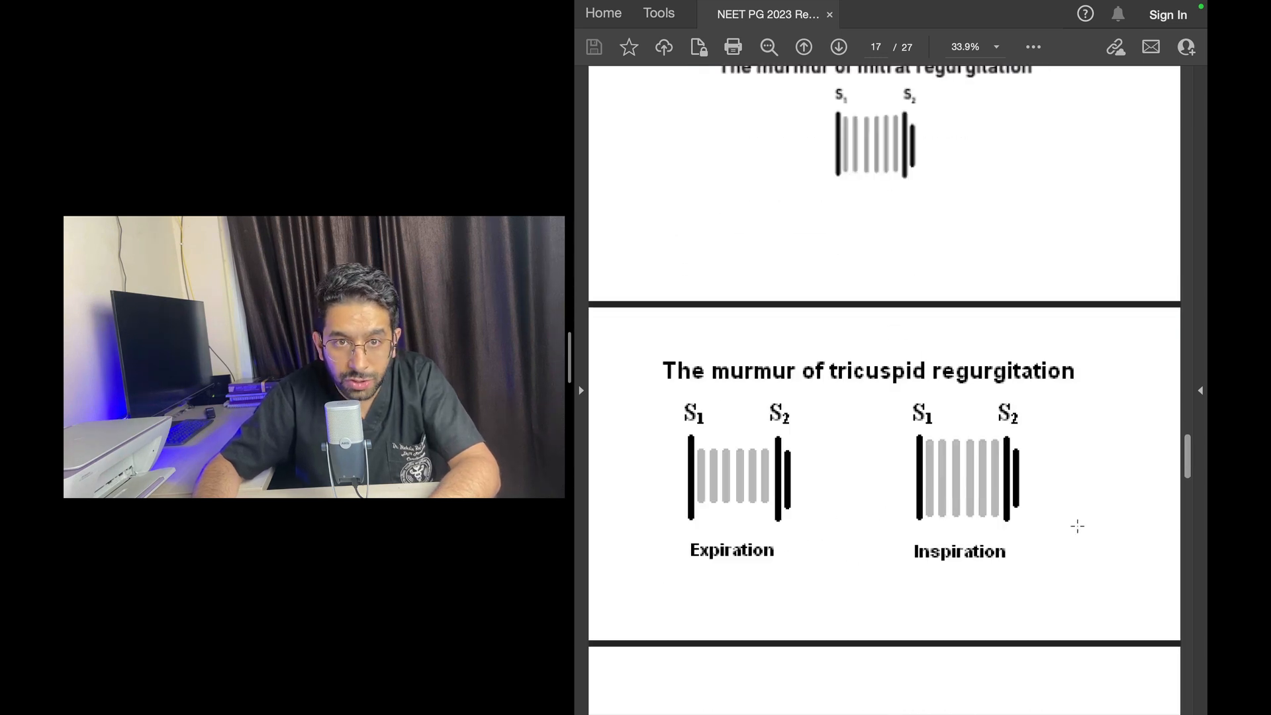
scroll("down", 3)
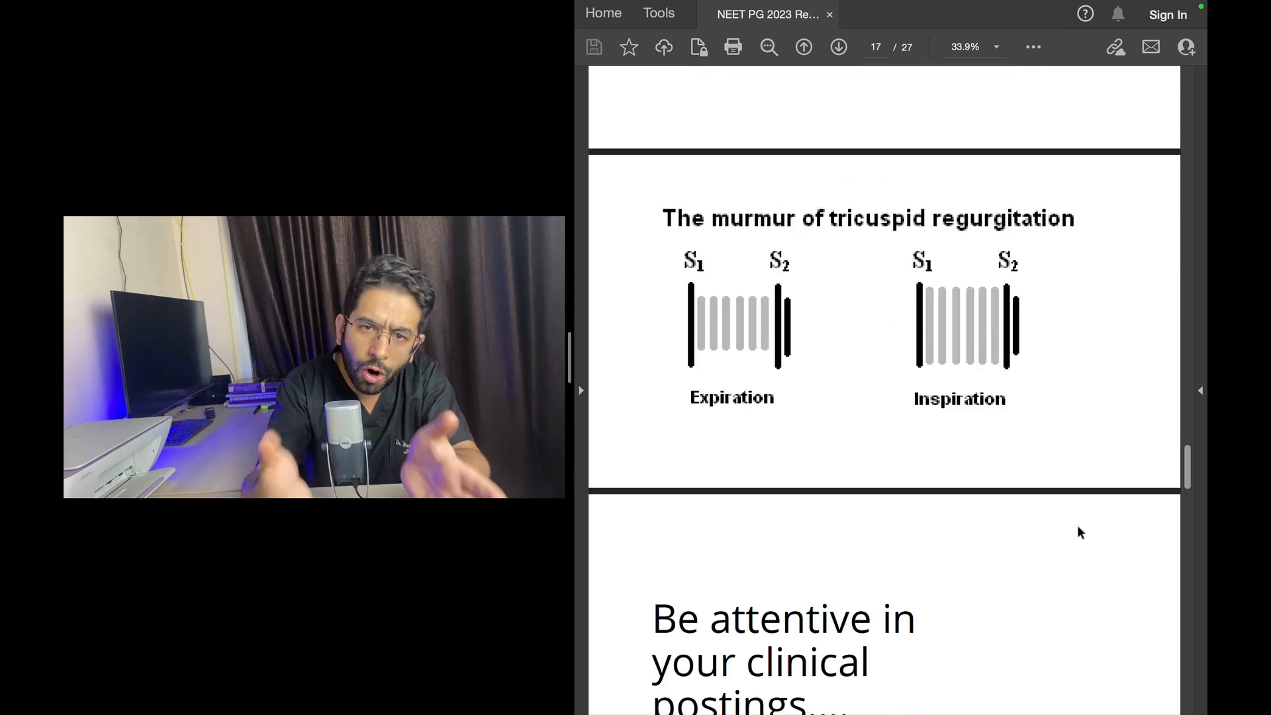
scroll("down", 3)
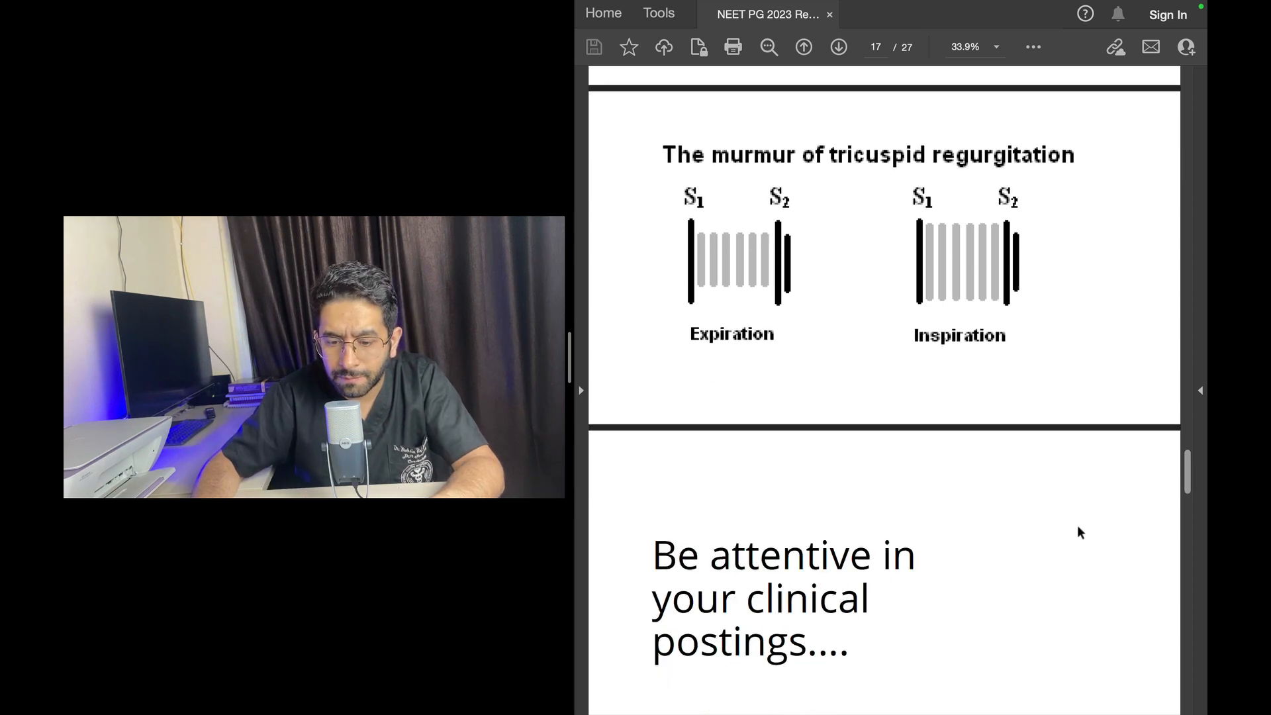
scroll("down", 3)
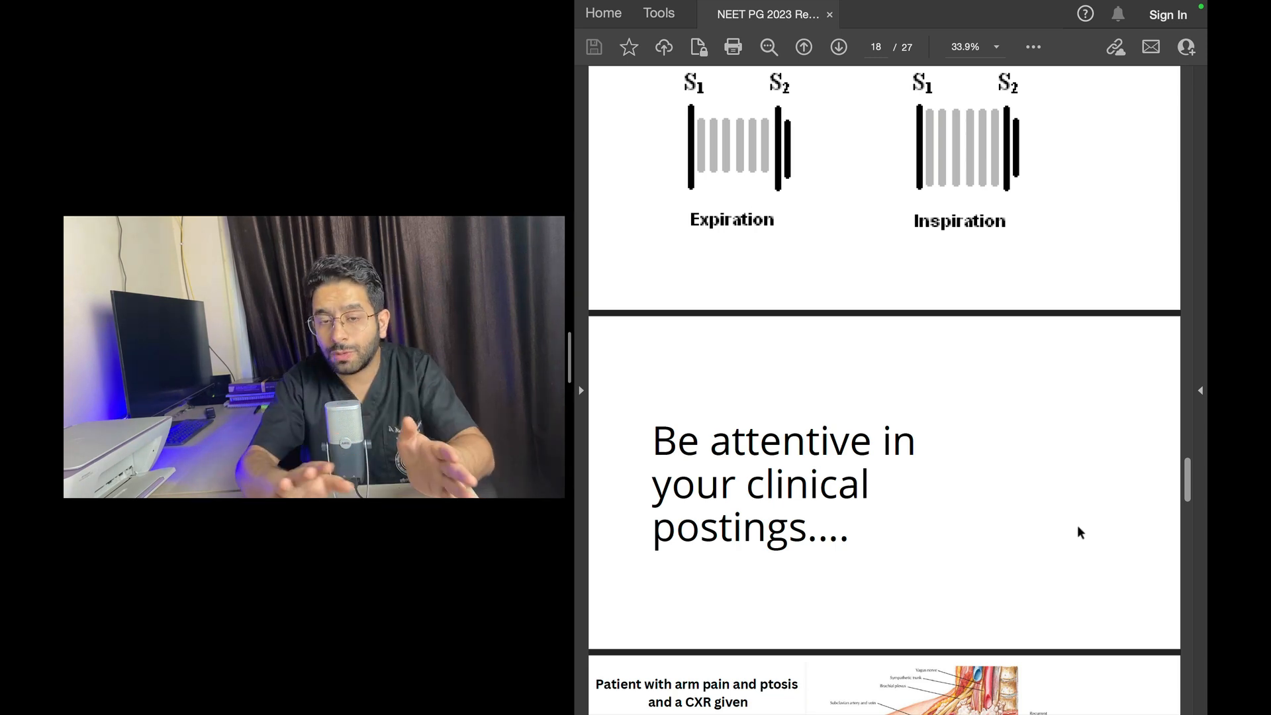
- Scroll past the arm pain and ptosis slide to page 20's subacute combined degeneration question
scroll("down", 3)
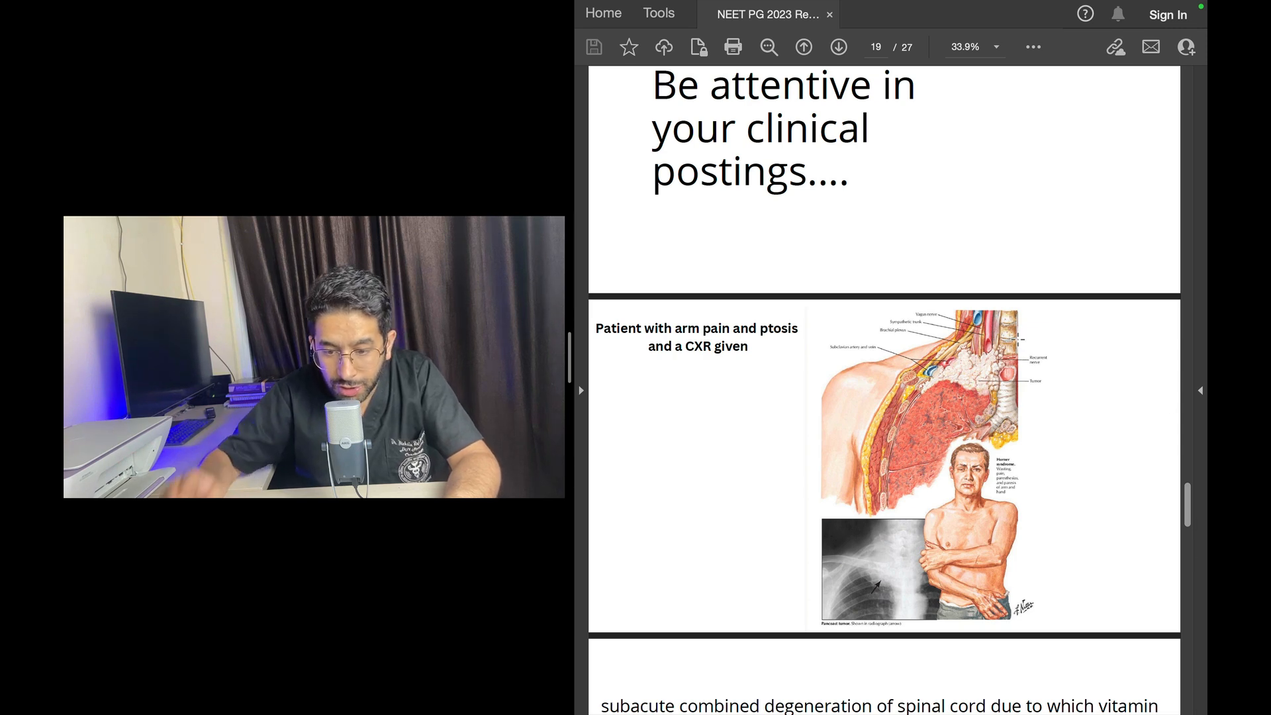
mouse_move(1068, 355)
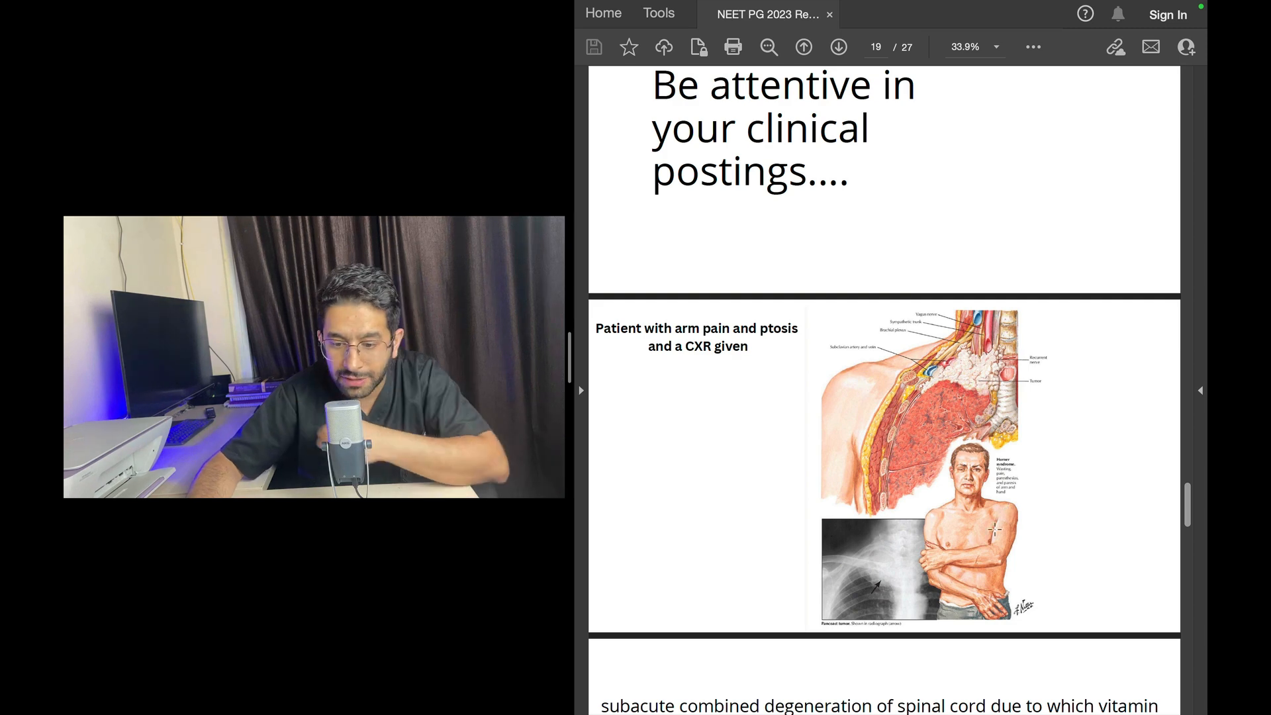
scroll("down", 3)
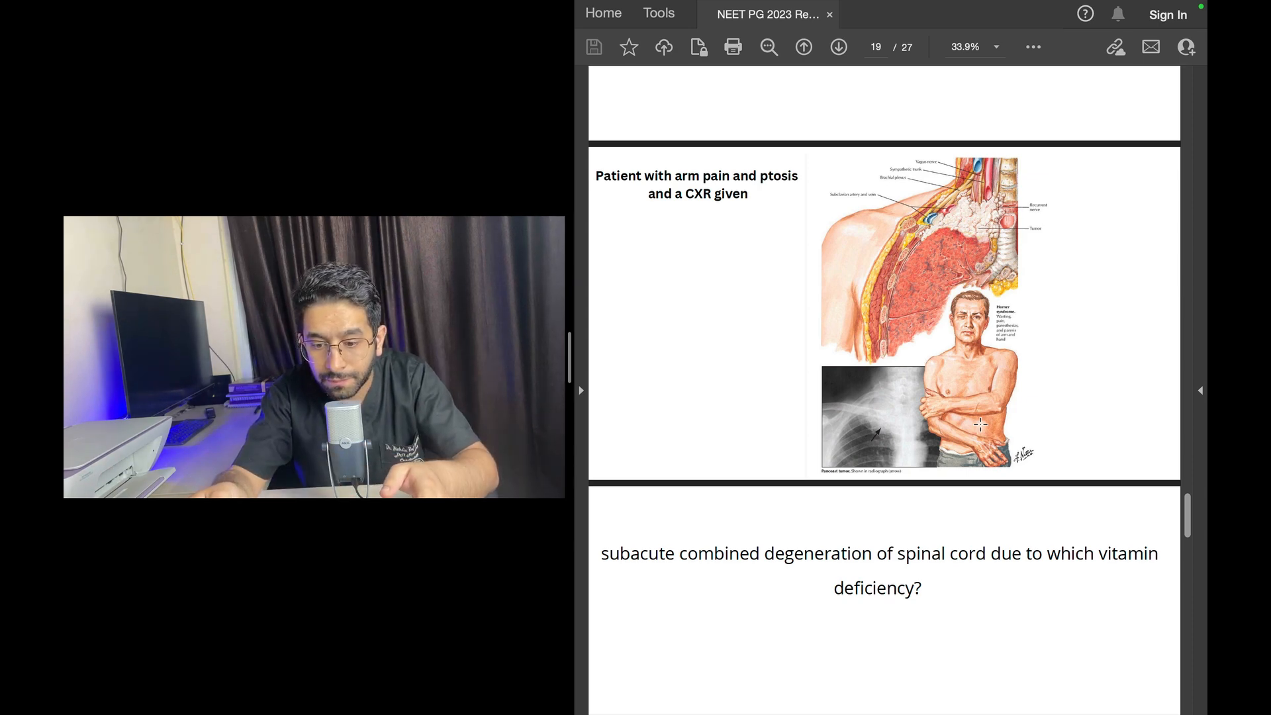
scroll("down", 3)
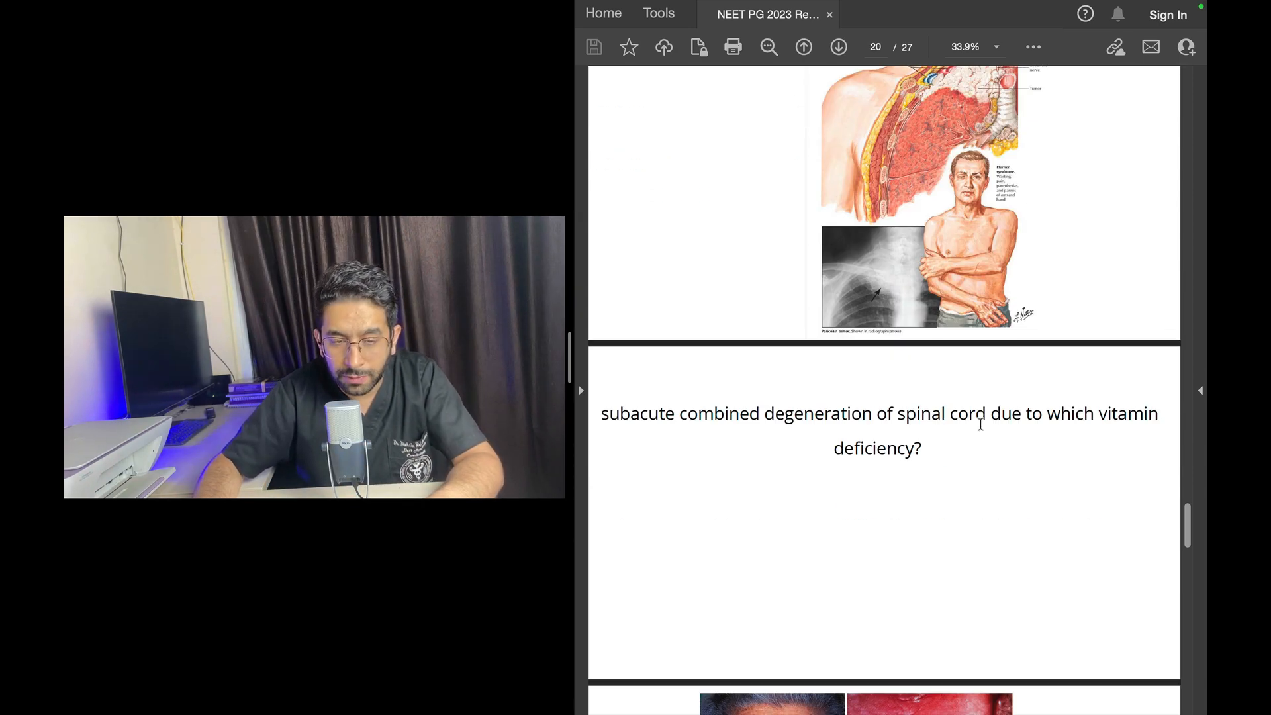
- Scroll to page 21, the Vitamin B12 deficiency slide with its four clinical and microscopy images
scroll("down", 3)
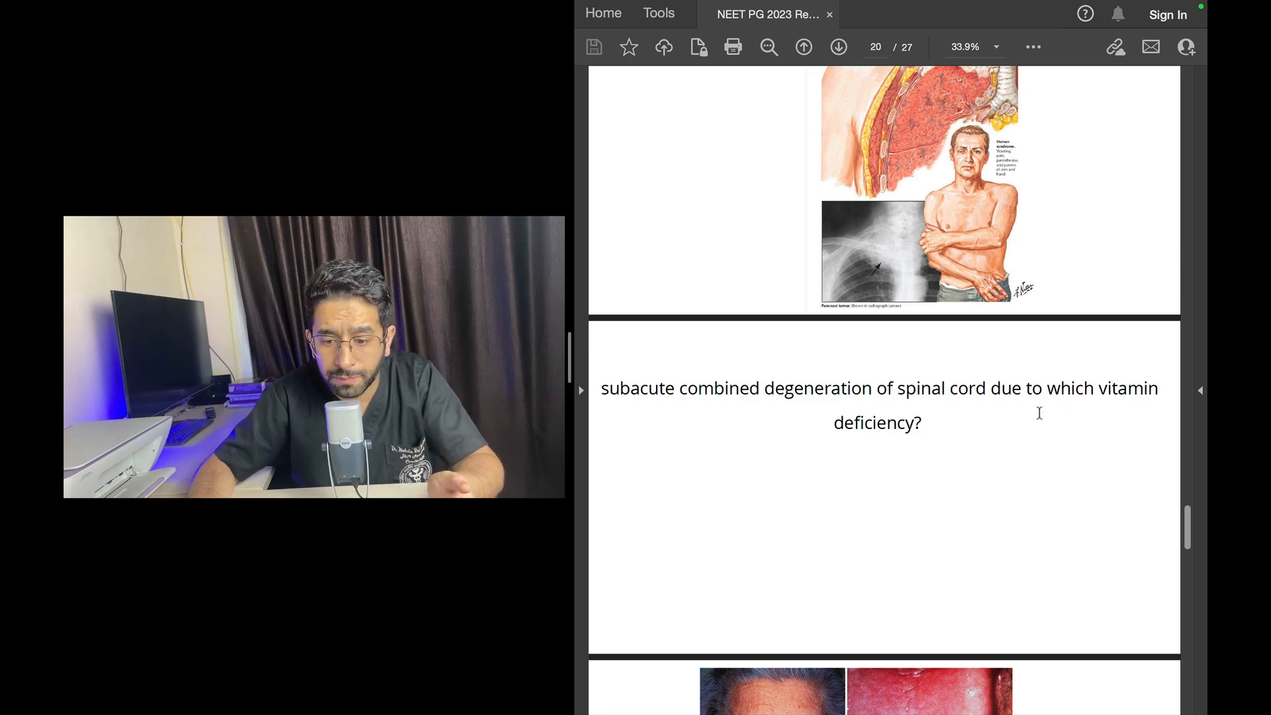
scroll("down", 3)
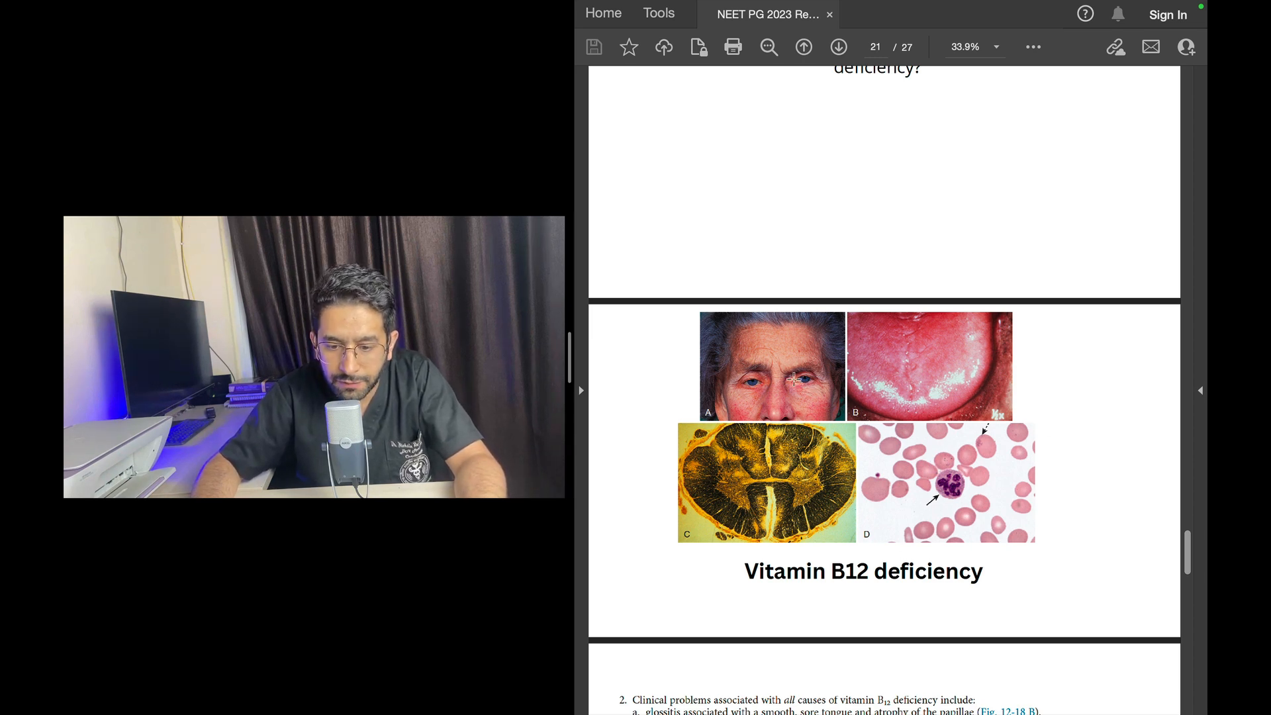
mouse_move(838, 359)
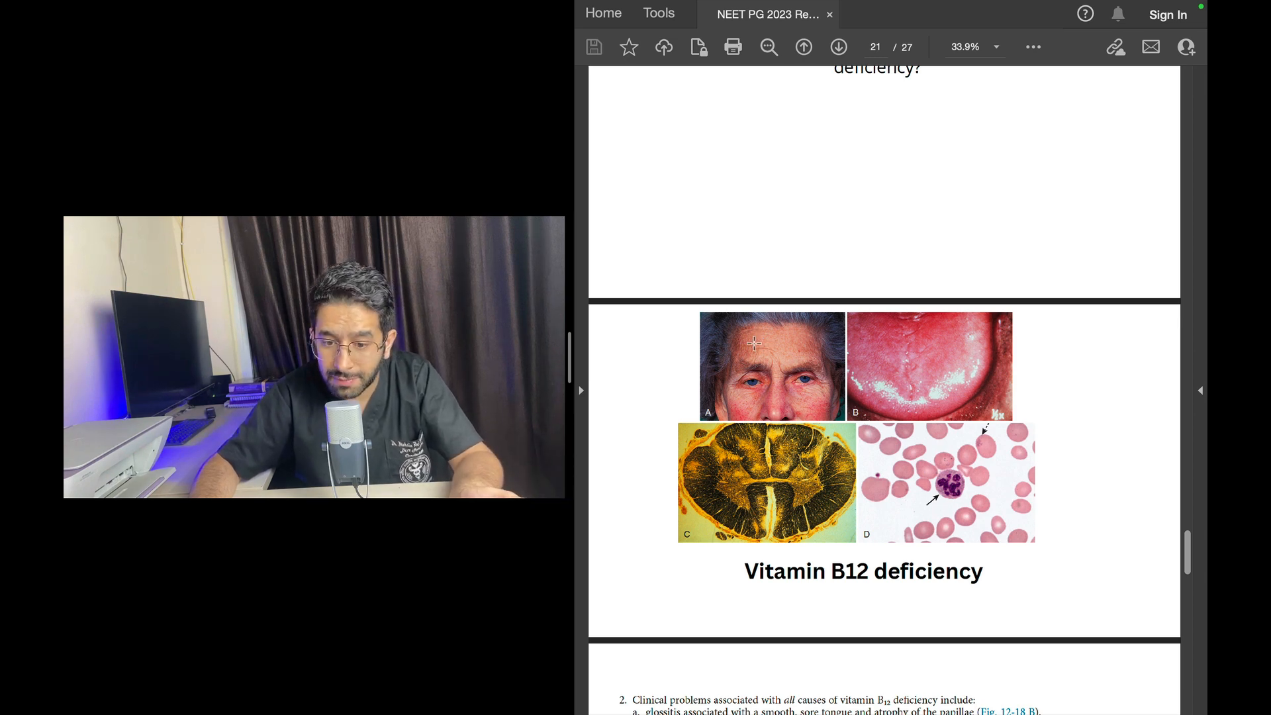
mouse_move(900, 383)
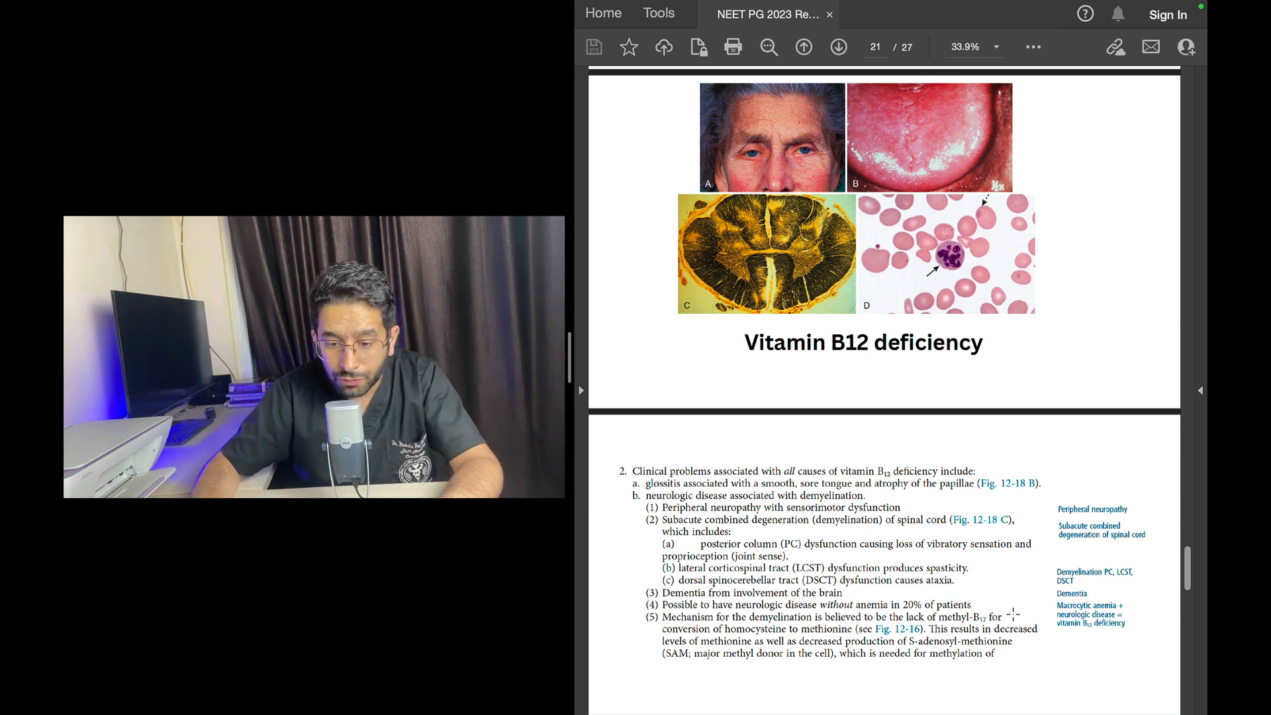
- Scroll to page 23, the 'Get used to Clinical correlates' slide above the jaw mass question
scroll("down", 3)
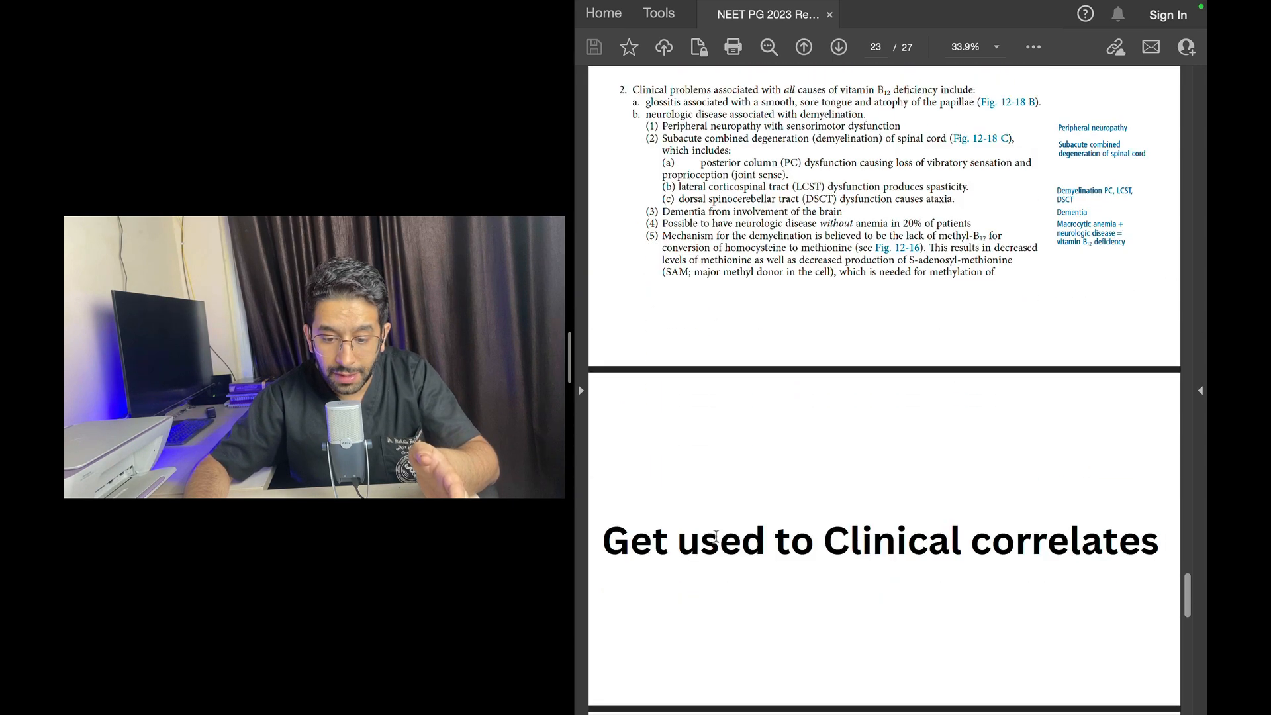
scroll("down", 3)
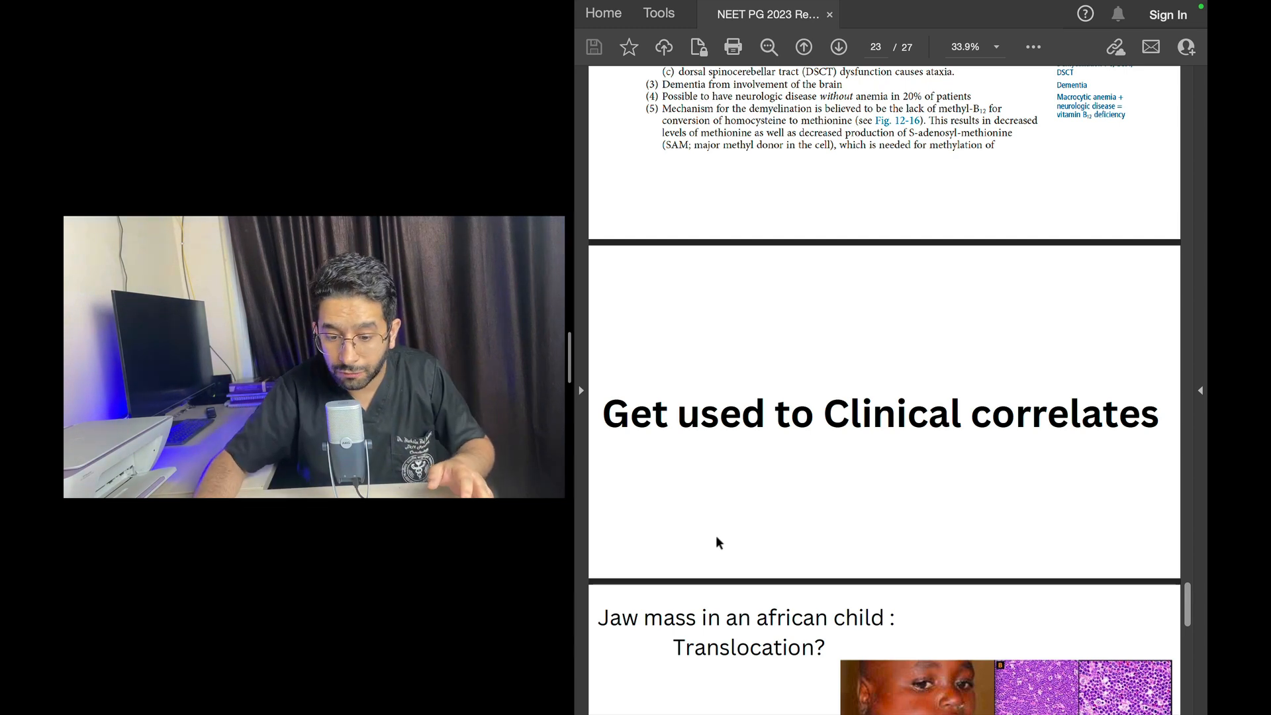
- Scroll to page 24, the jaw mass translocation question with child photo and histology
scroll("down", 3)
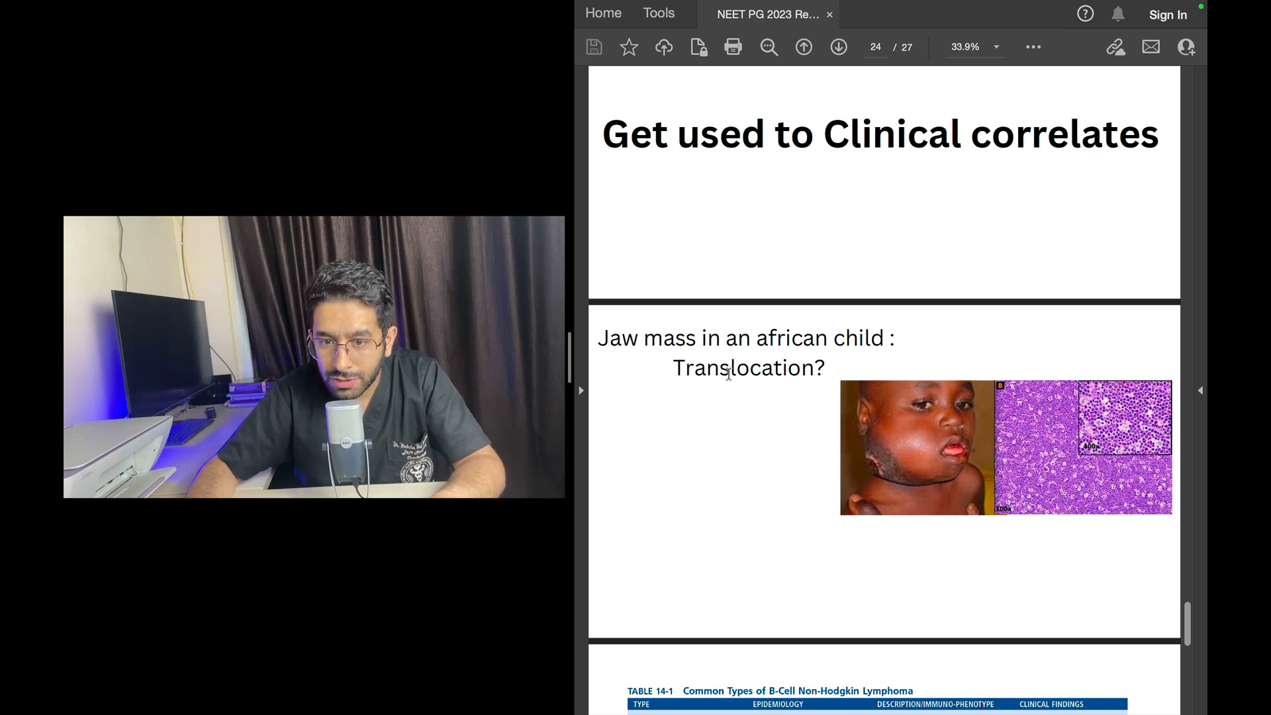
- Scroll to page 25, Table 14-1 of common B-cell non-Hodgkin lymphoma types including Burkitt
scroll("down", 3)
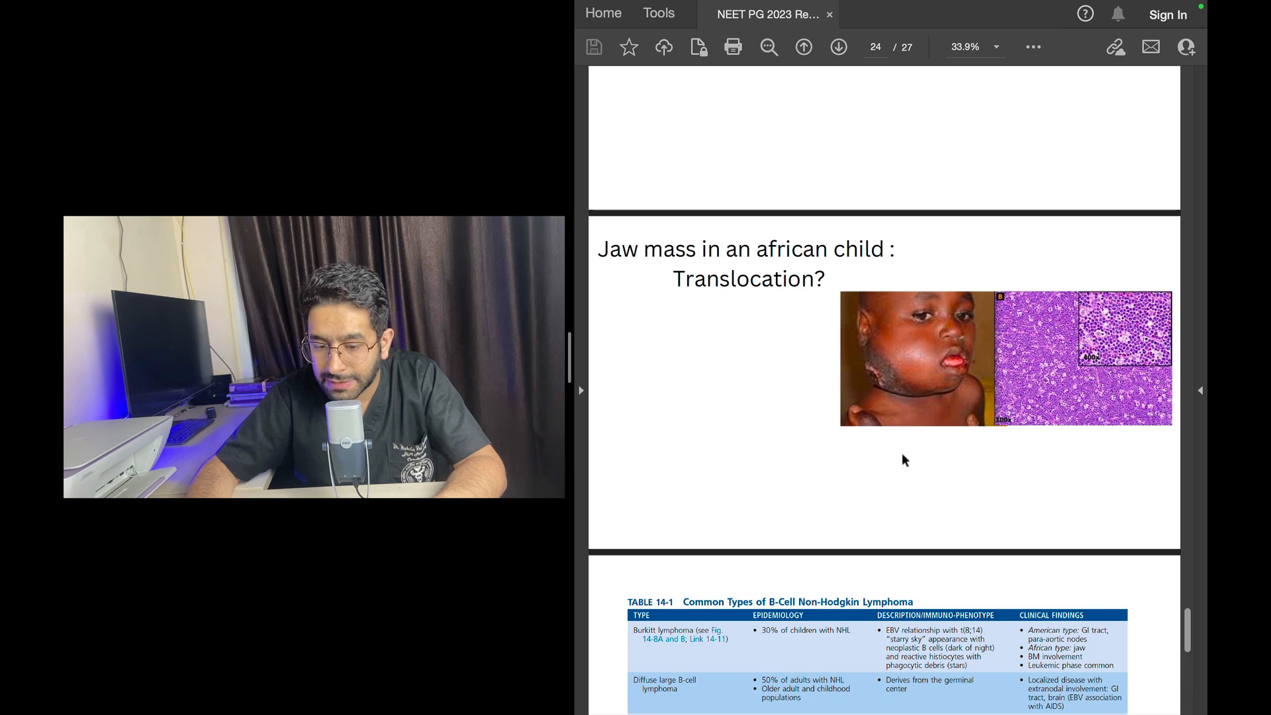
scroll("down", 3)
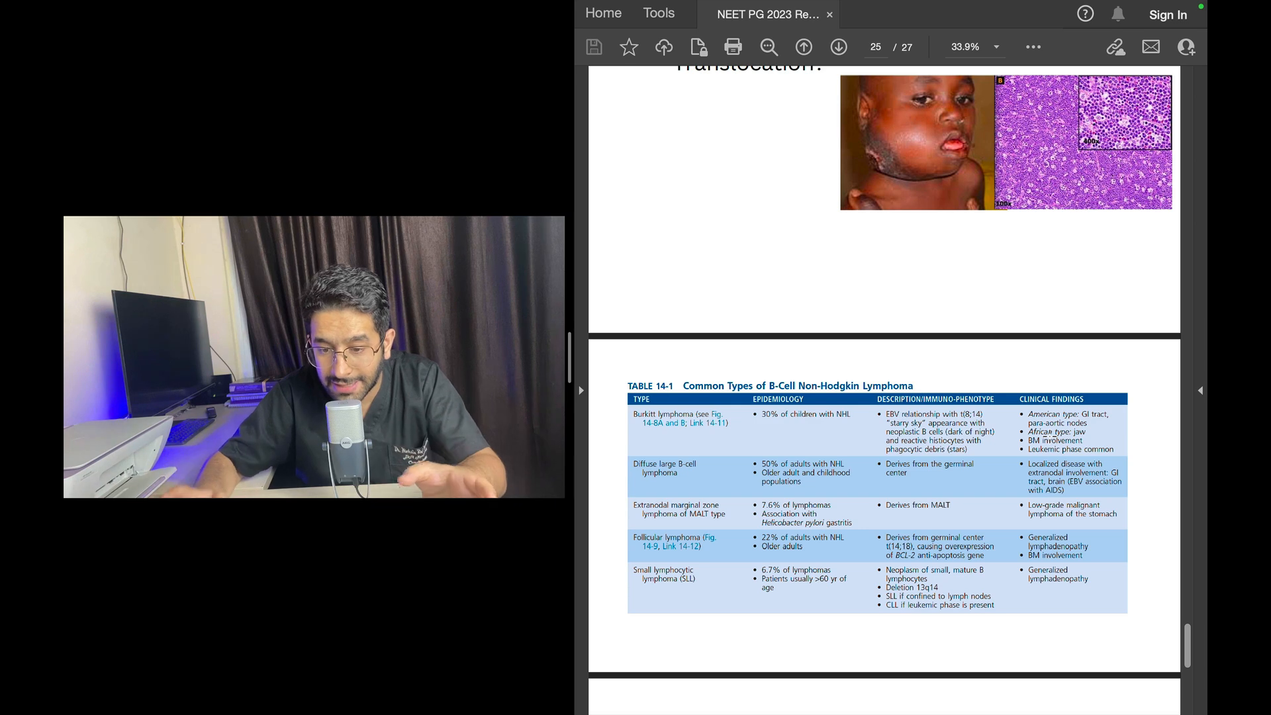
- Scroll past the Burkitt starry-sky image to the last page, 27 of 27, 'INICET coming… PYQs'
scroll("down", 3)
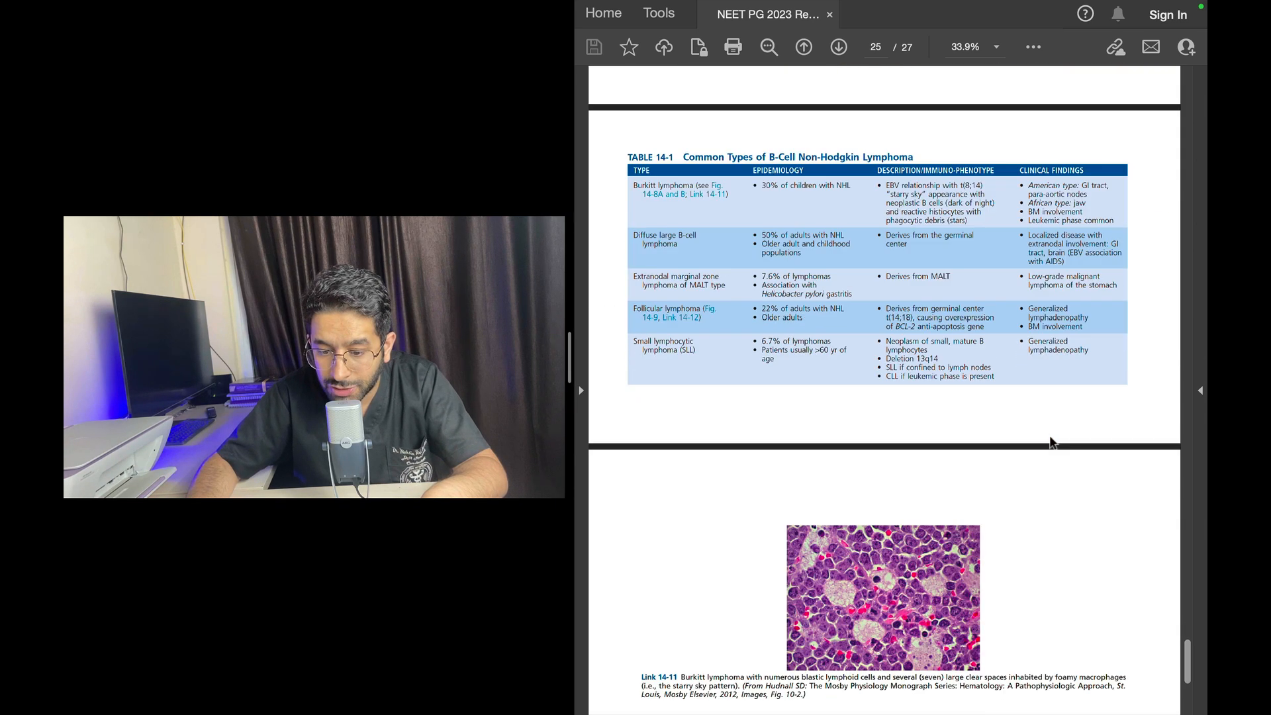
scroll("down", 3)
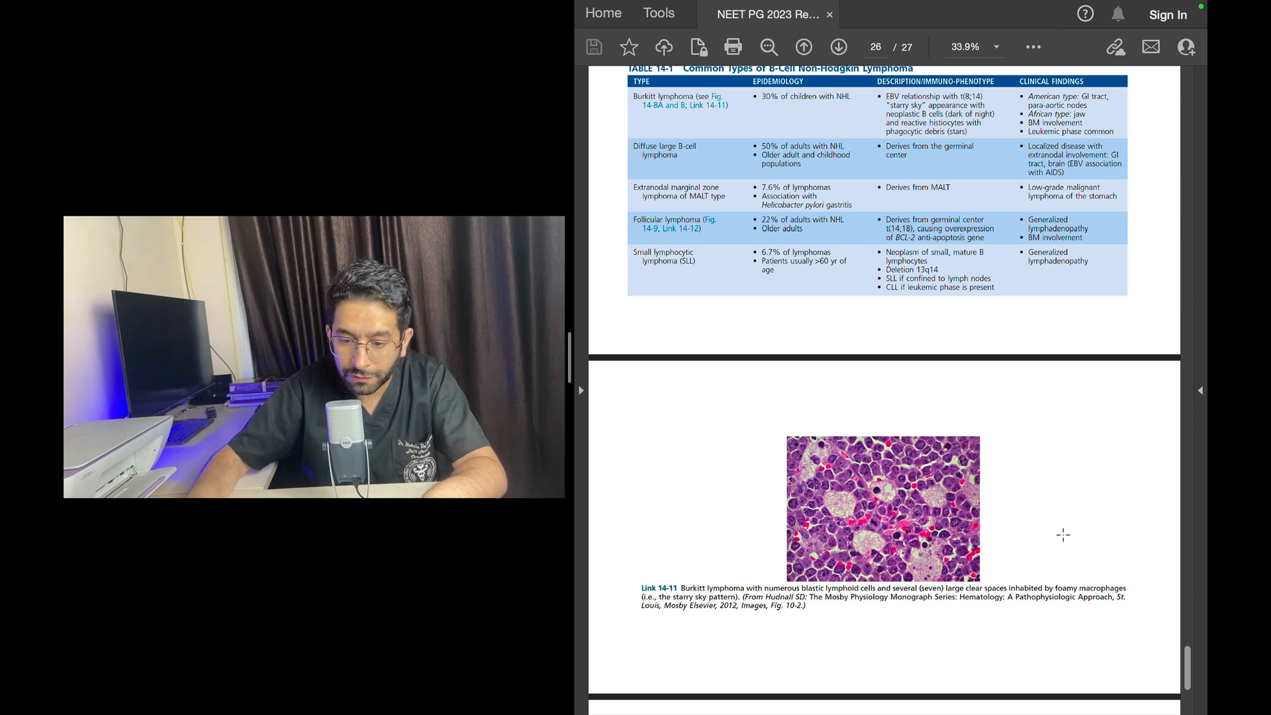
scroll("up", 3)
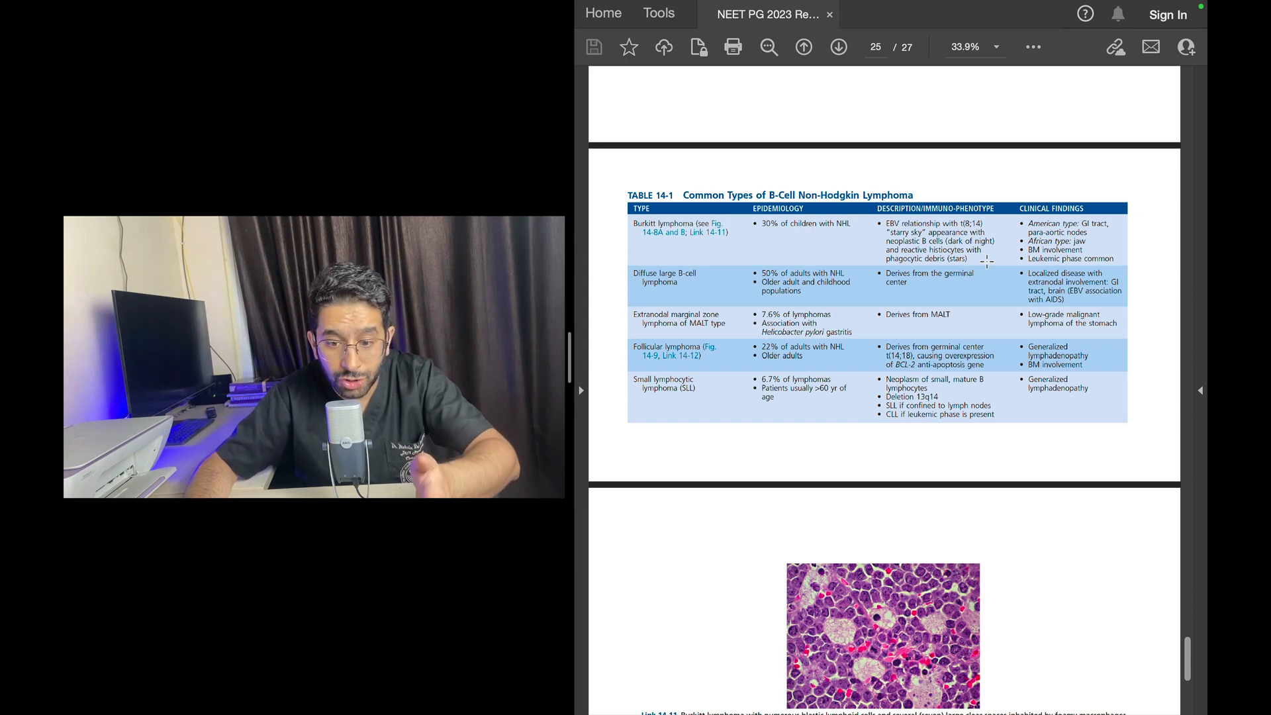
scroll("down", 3)
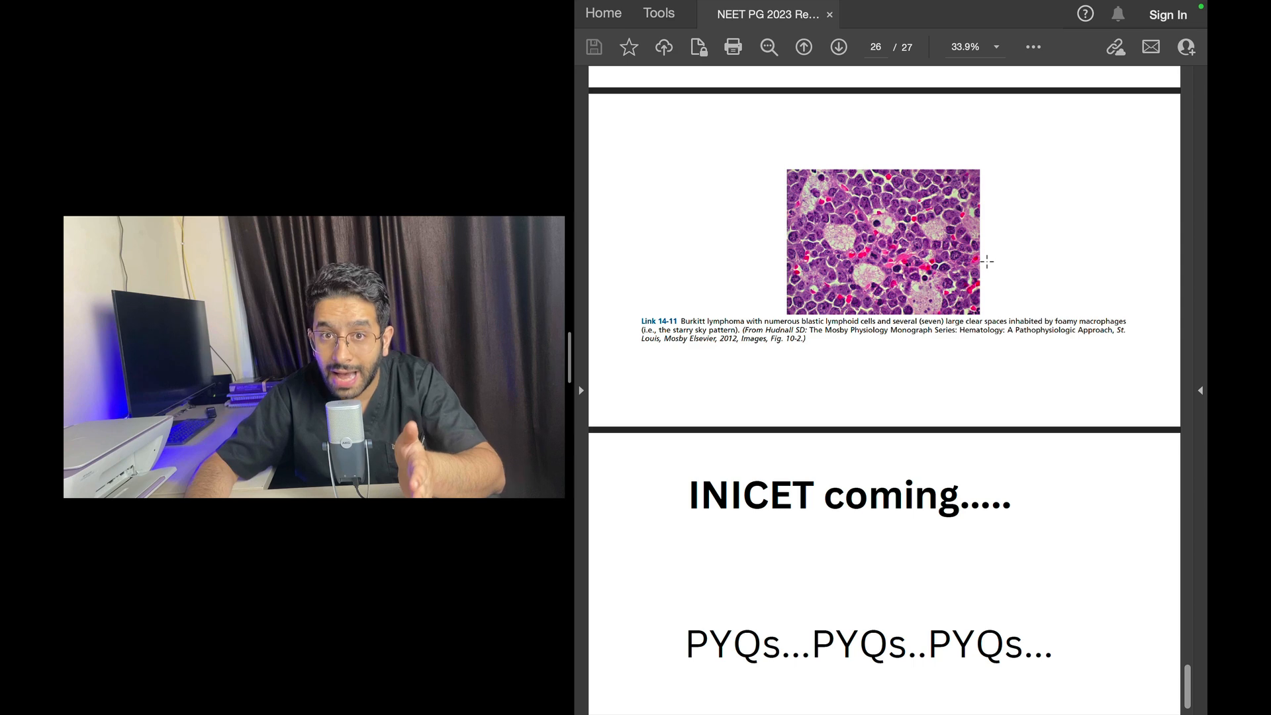
scroll("down", 3)
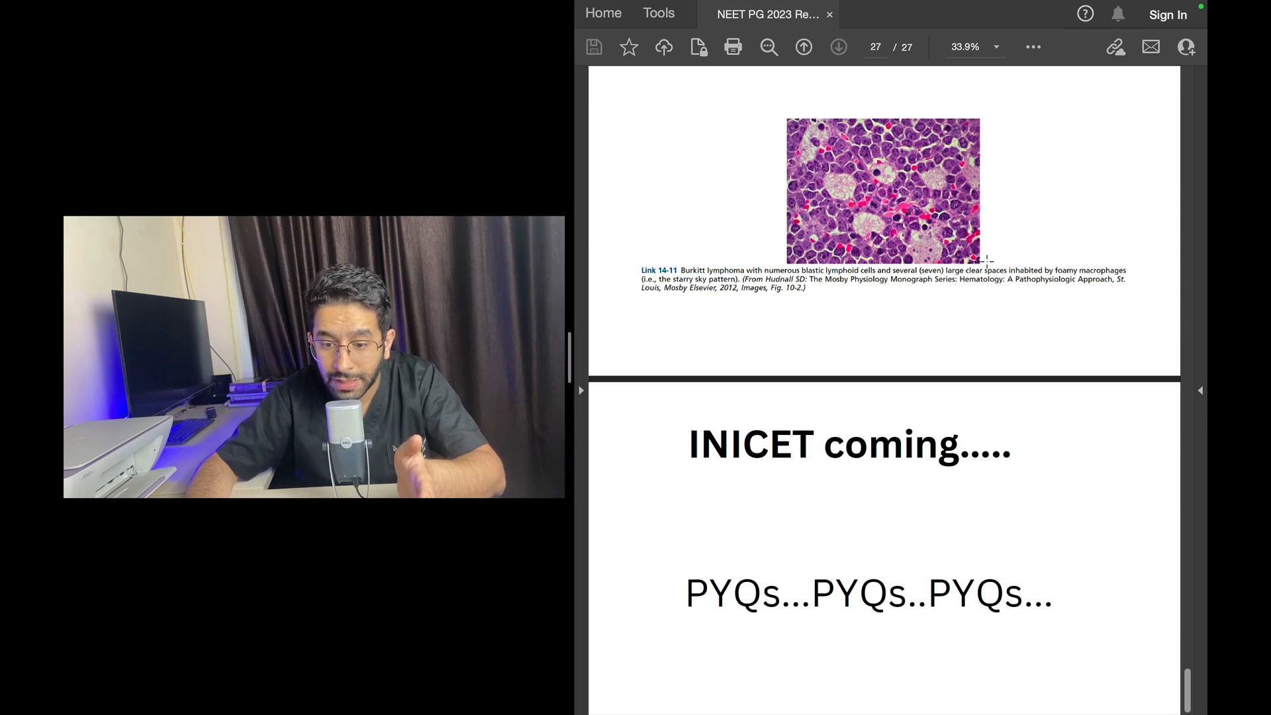